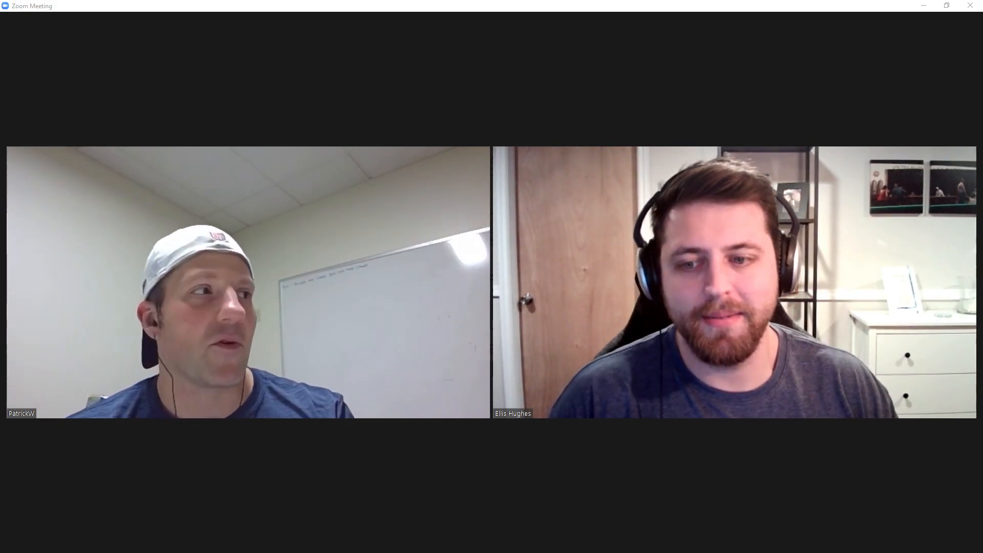
pyautogui.moveTo(245, 509)
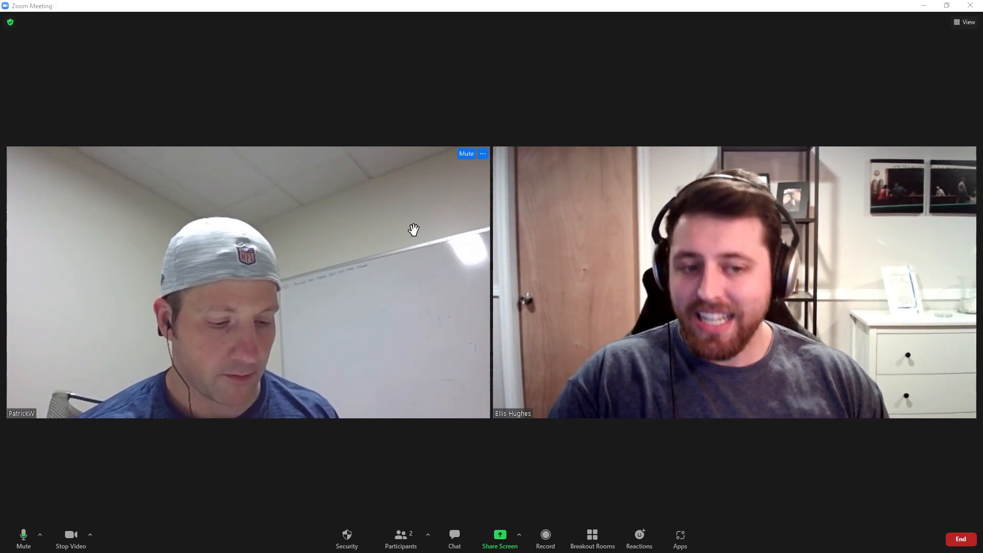
pyautogui.moveTo(495, 186)
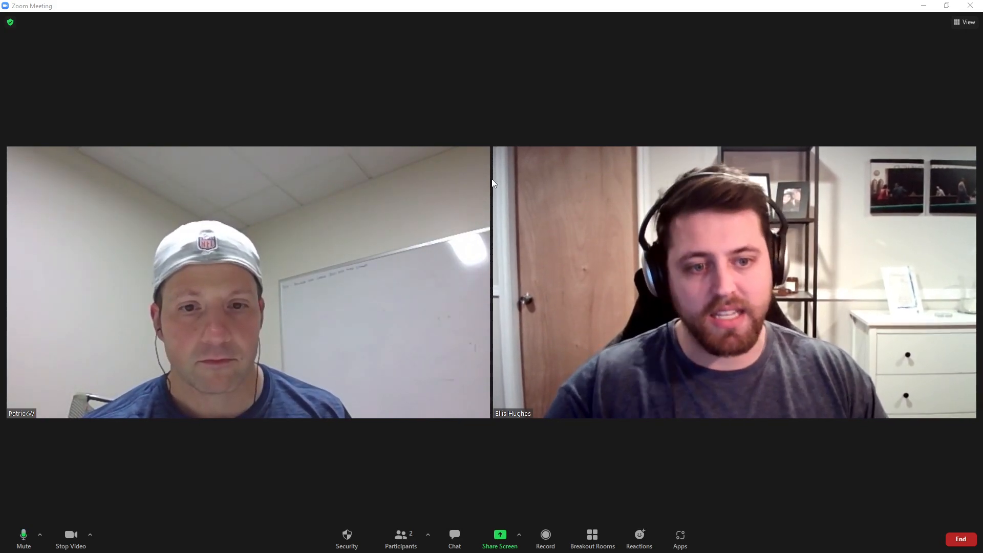
pyautogui.moveTo(489, 185)
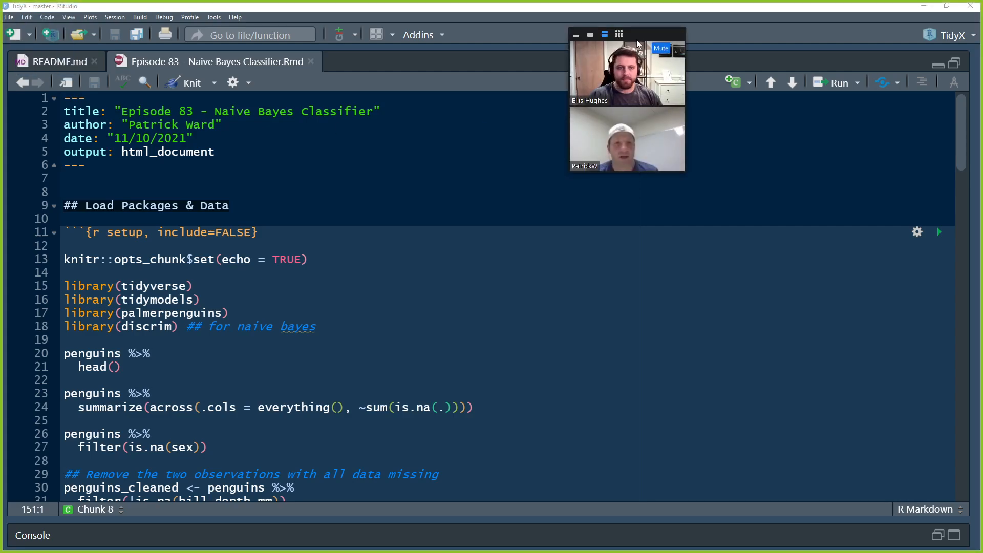
# Run the setup chunk to load the packages and preview the first six penguins rows.
pyautogui.moveTo(627, 34); pyautogui.dragTo(871, 28)
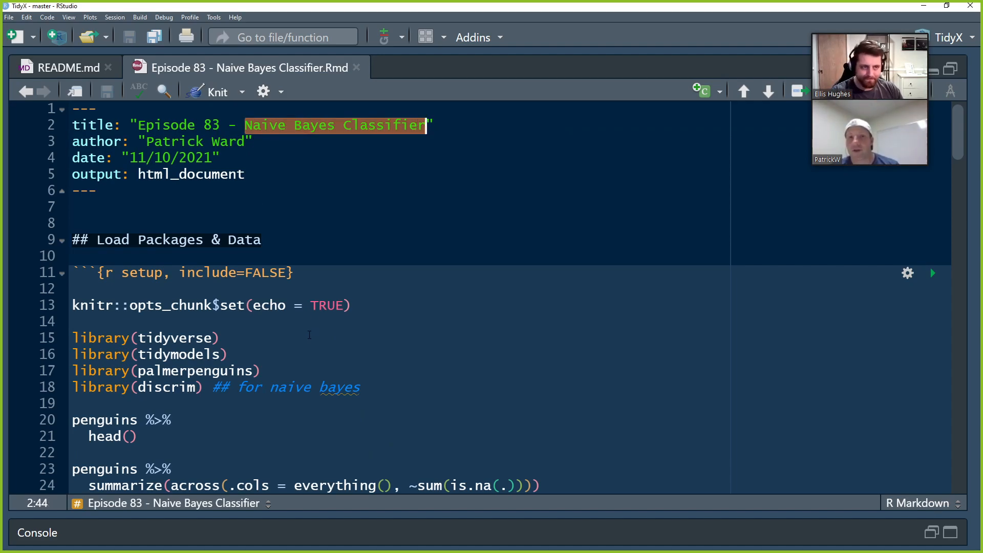
pyautogui.moveTo(336, 485)
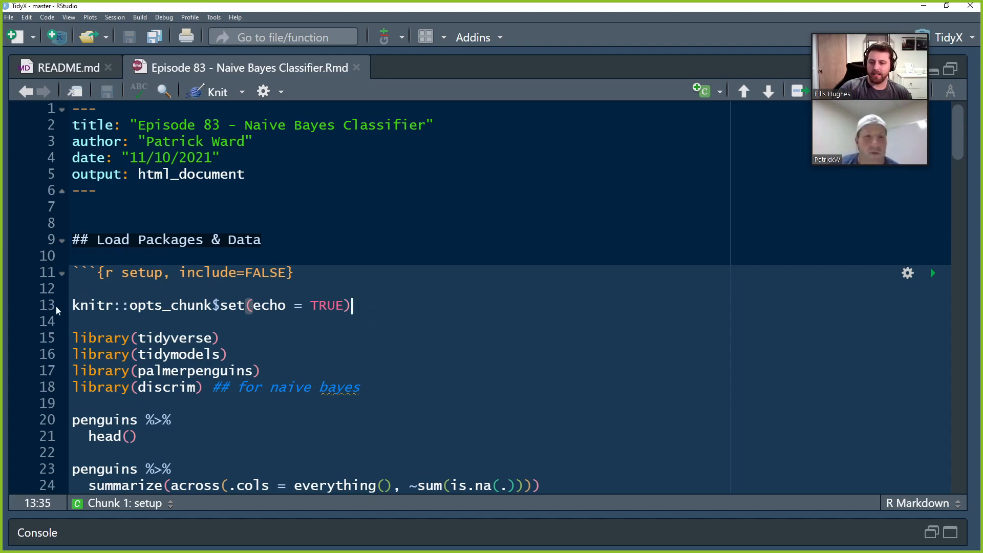
pyautogui.click(246, 305)
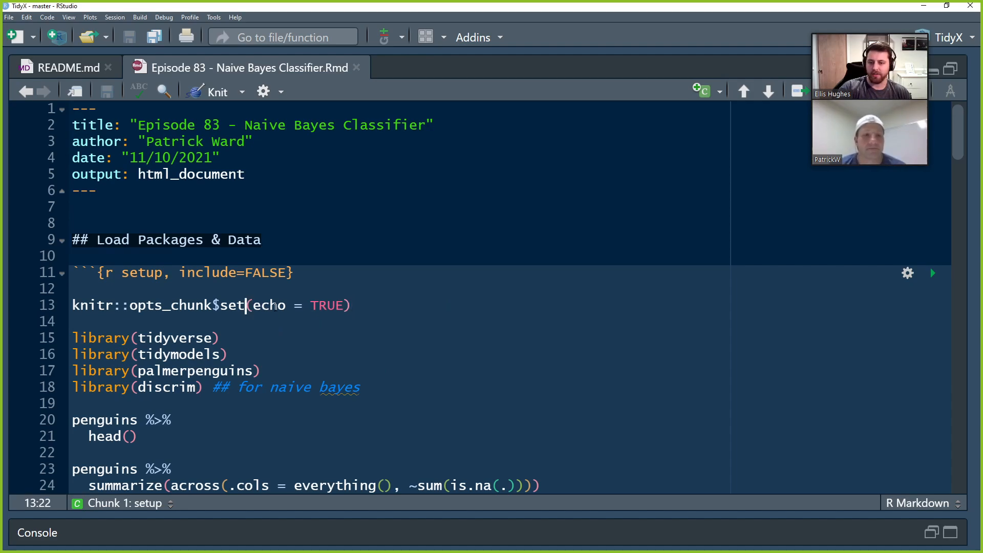
pyautogui.moveTo(249, 306); pyautogui.dragTo(352, 305)
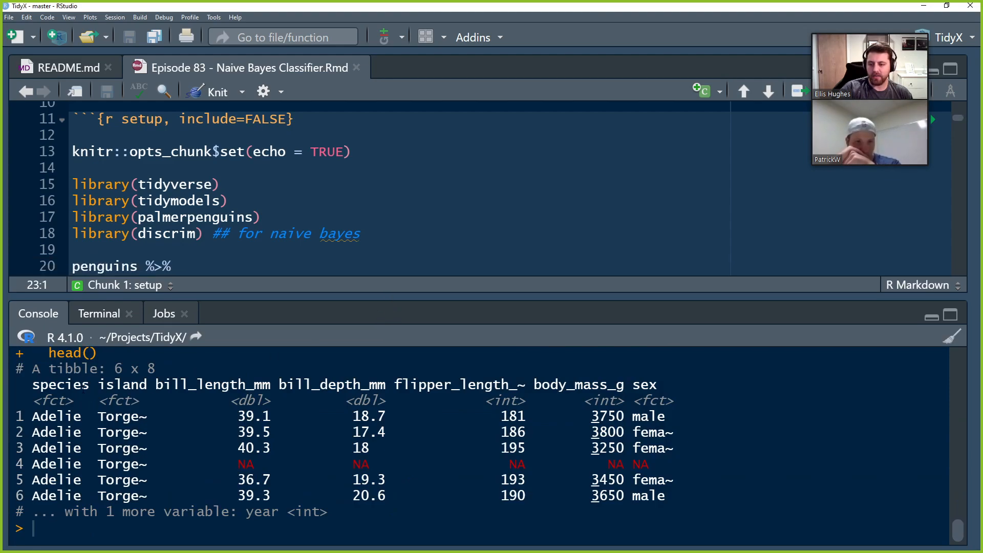
# Run the summarize(across(...)) missing-value counts and the filter(is.na(sex)) listing of 11 rows.
pyautogui.moveTo(33, 384); pyautogui.dragTo(618, 384)
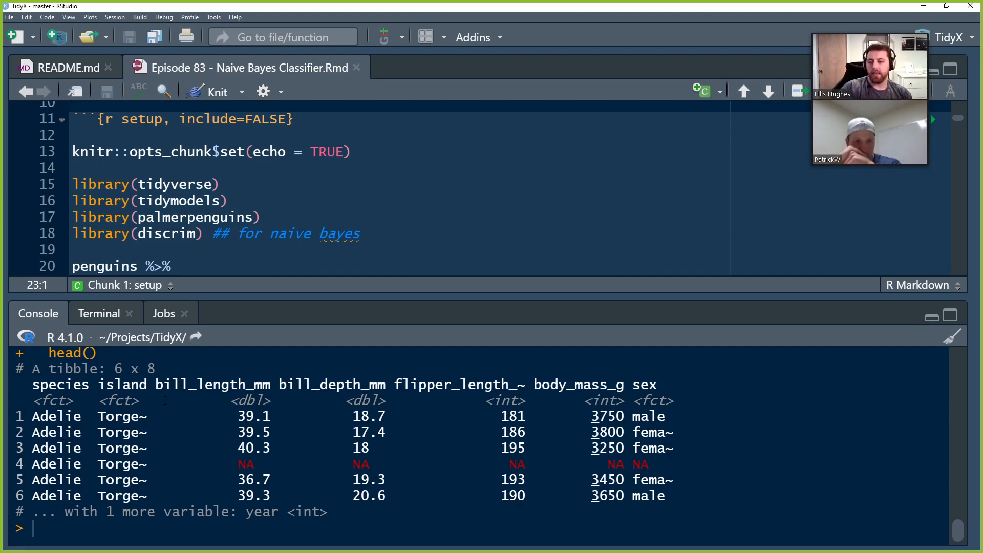
pyautogui.doubleClick(124, 384)
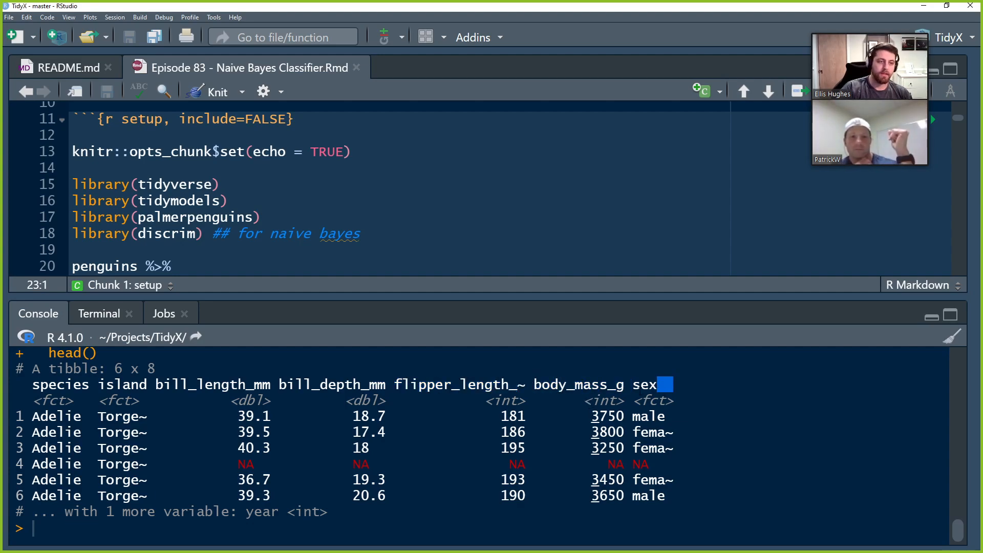
pyautogui.write('head()')
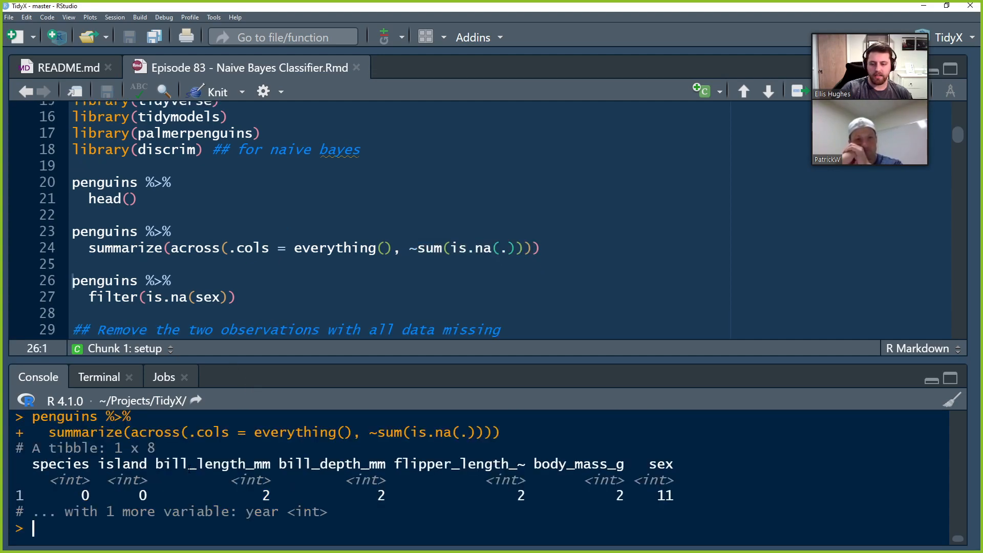
pyautogui.doubleClick(210, 464)
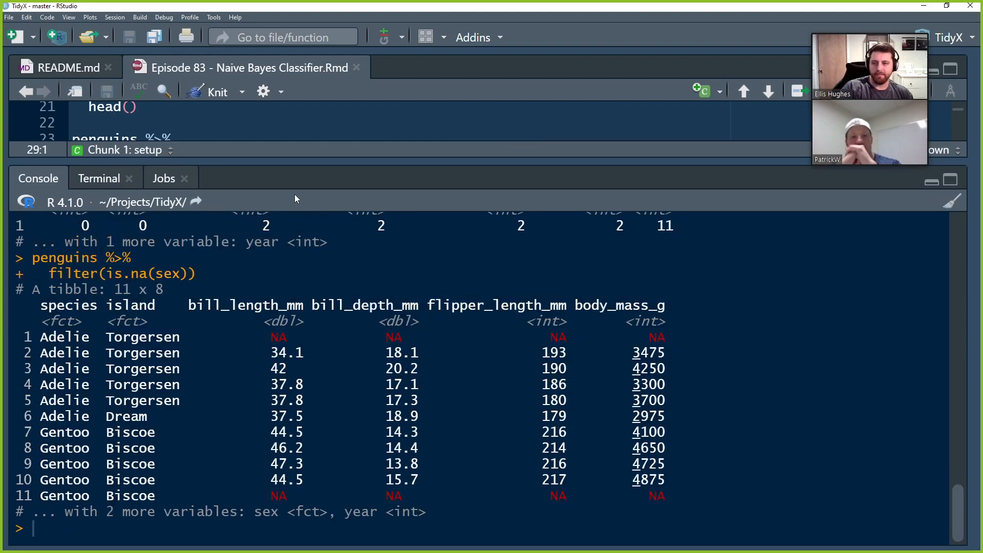
# Create penguins_cleaned by filtering out the two rows with missing bill_depth_mm.
pyautogui.moveTo(263, 337); pyautogui.dragTo(590, 337)
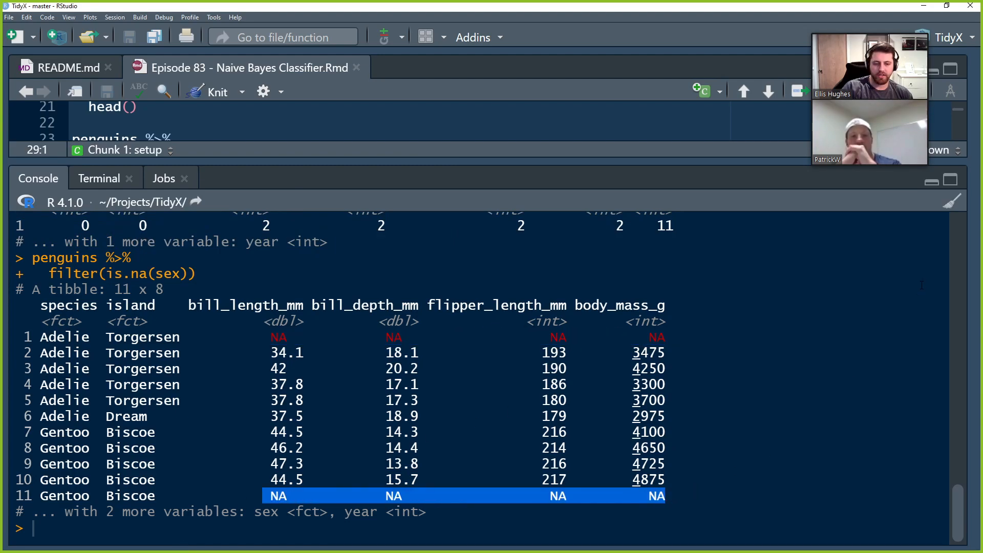
pyautogui.moveTo(540, 163)
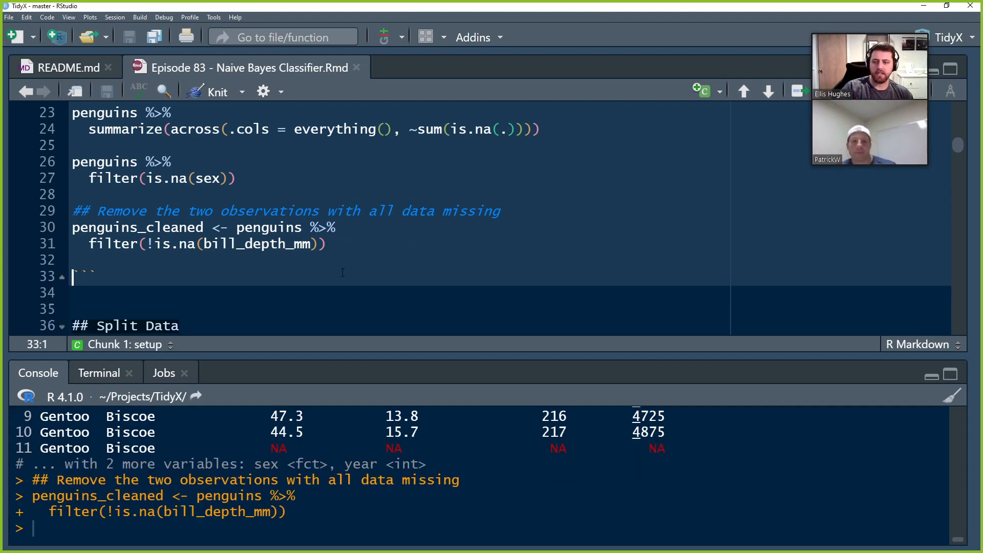
pyautogui.scroll(-3)
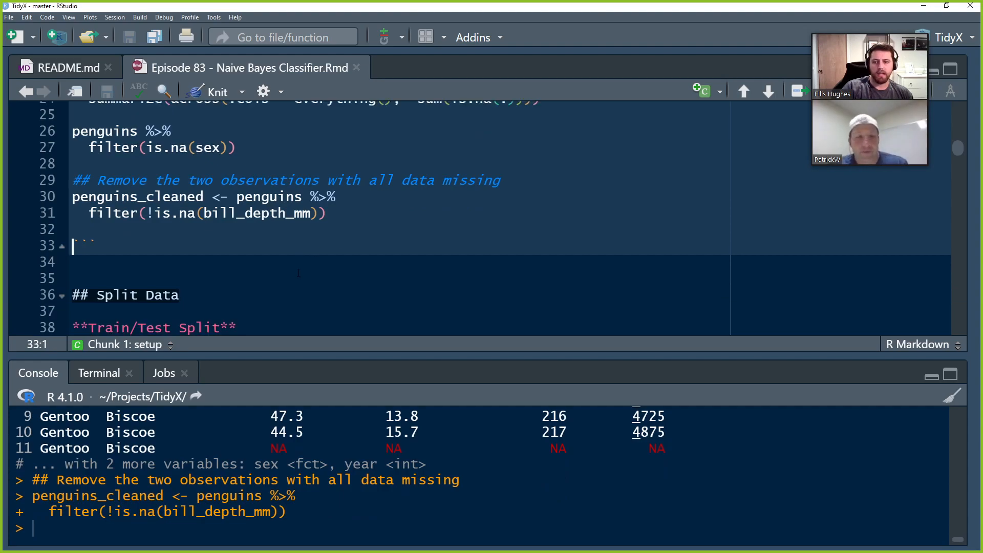
# Run set.seed and initial_split on penguins_cleaned stratified by species.
pyautogui.scroll(-3)
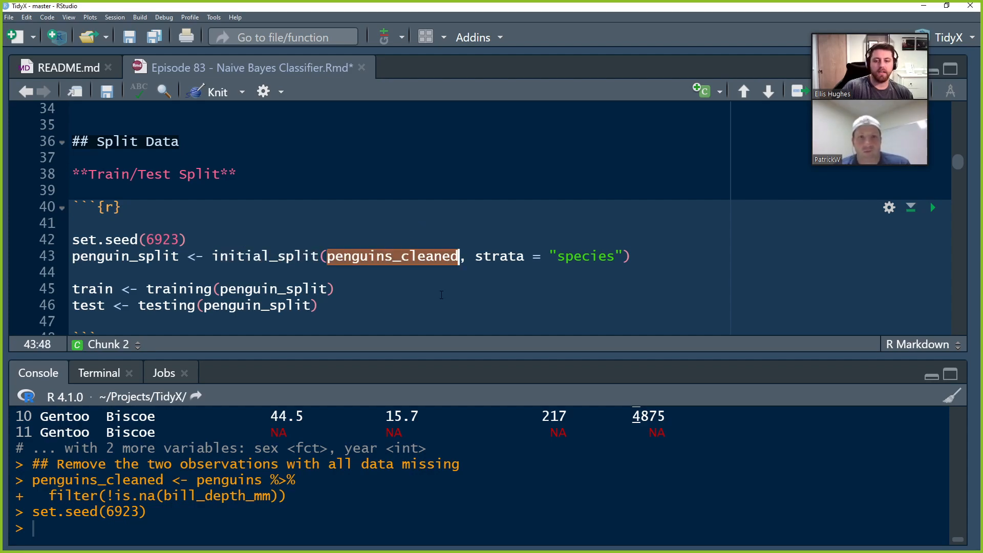
pyautogui.doubleClick(500, 256)
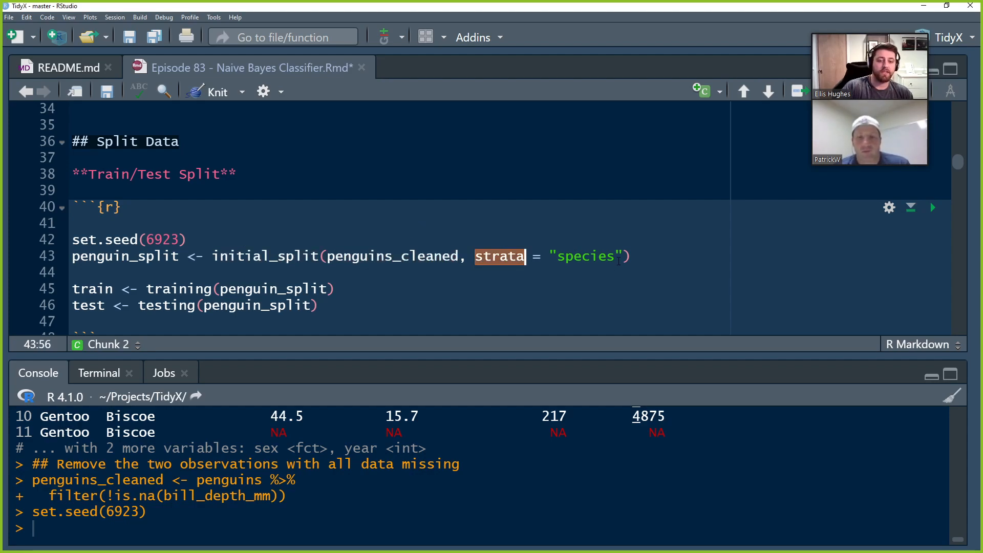
pyautogui.doubleClick(584, 256)
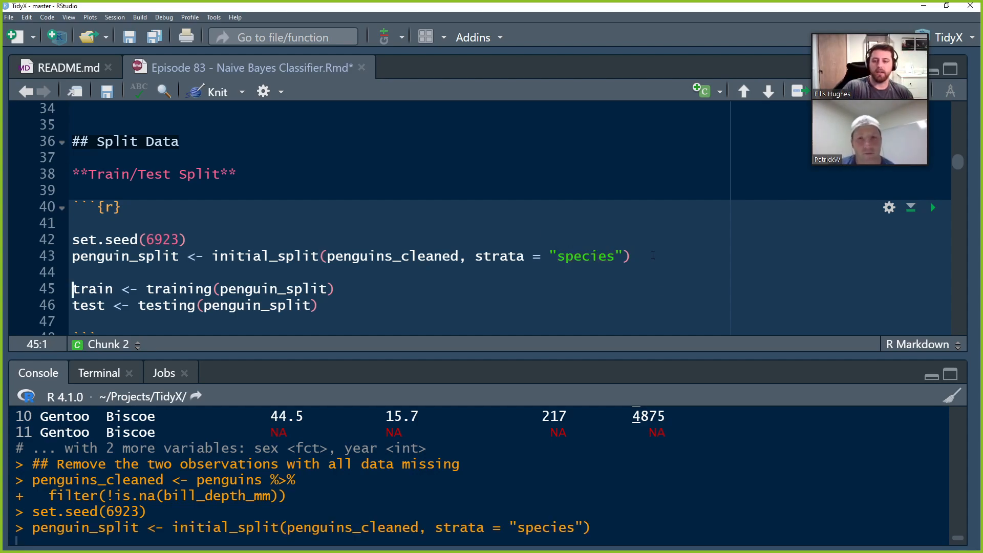
pyautogui.press('Return')
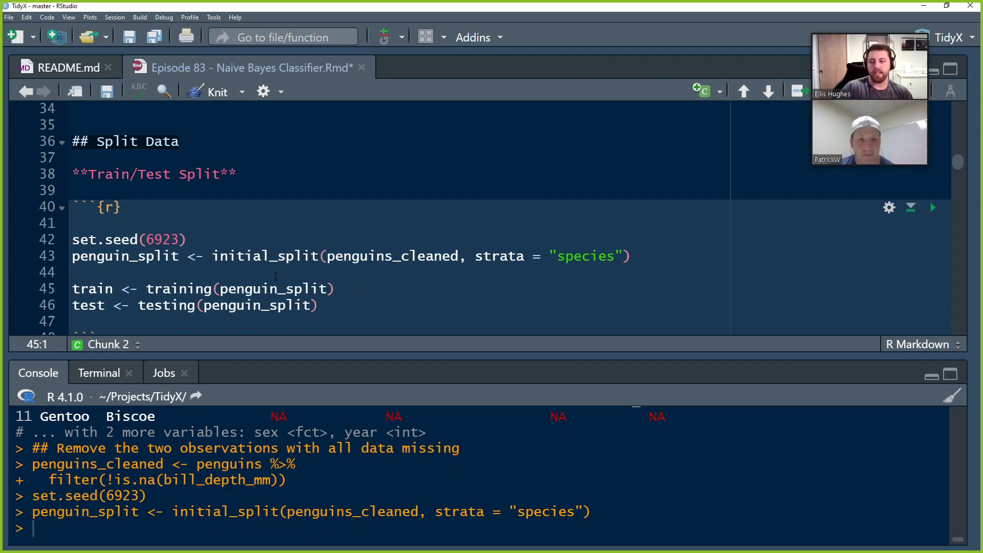
# Create the training and testing sets and print penguin_split showing 256/86/342.
pyautogui.click(256, 288)
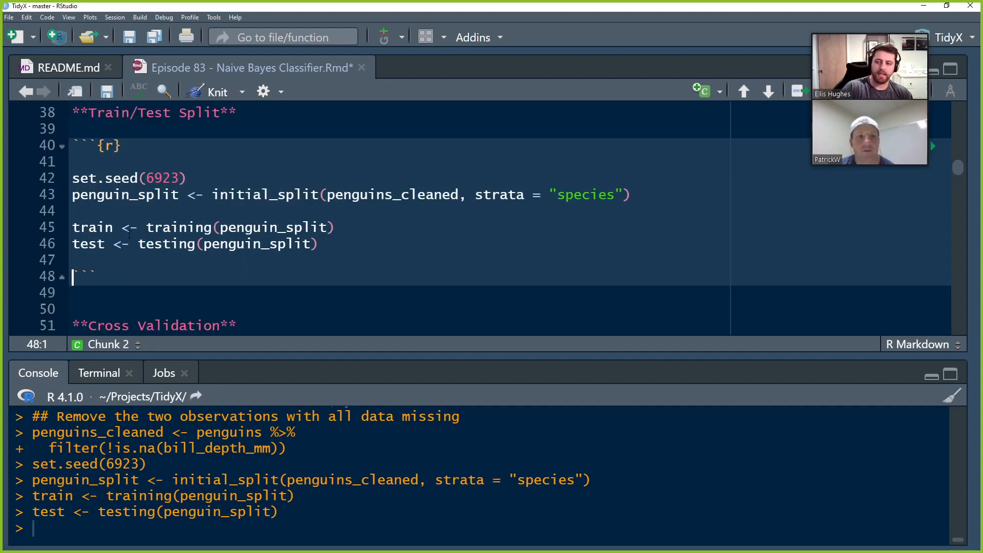
pyautogui.doubleClick(124, 194)
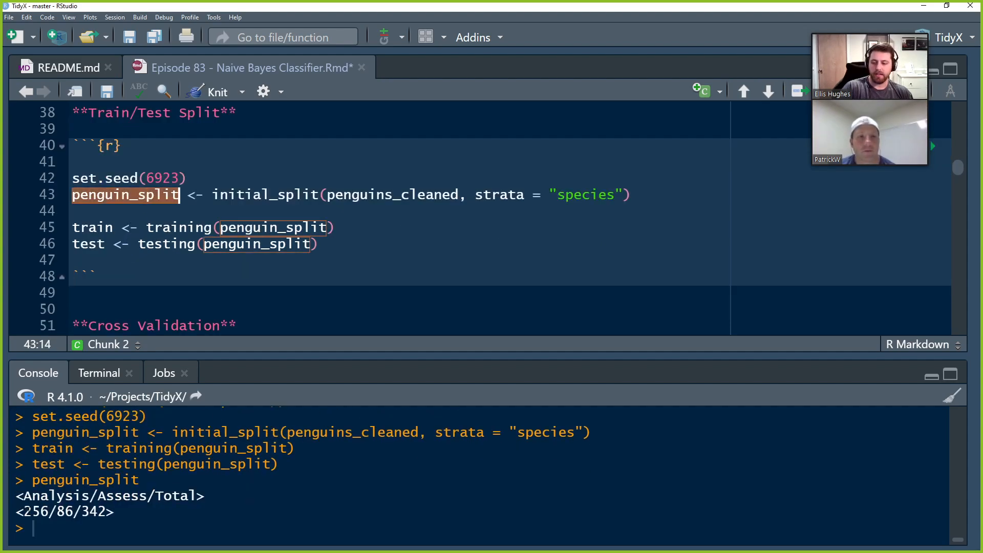
pyautogui.doubleClick(35, 512)
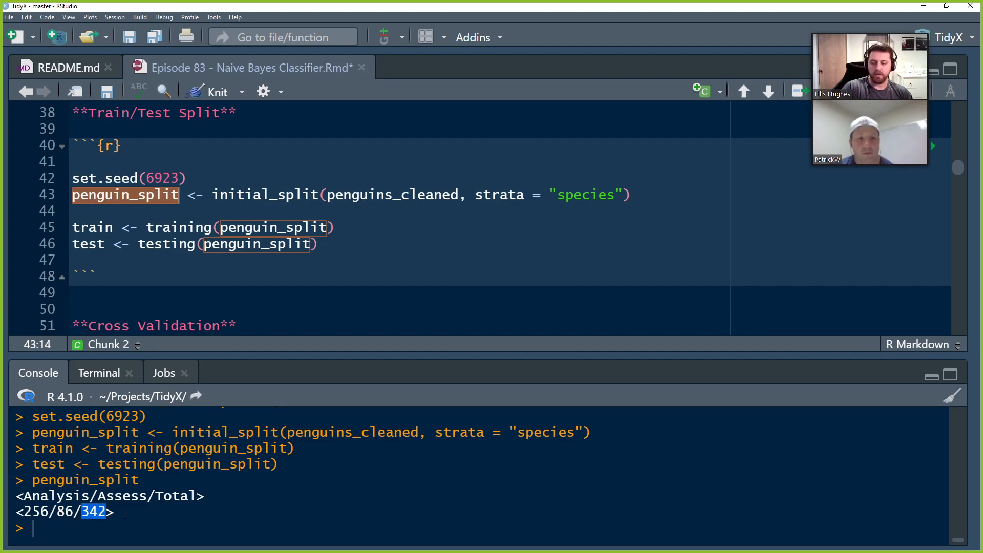
pyautogui.scroll(-3)
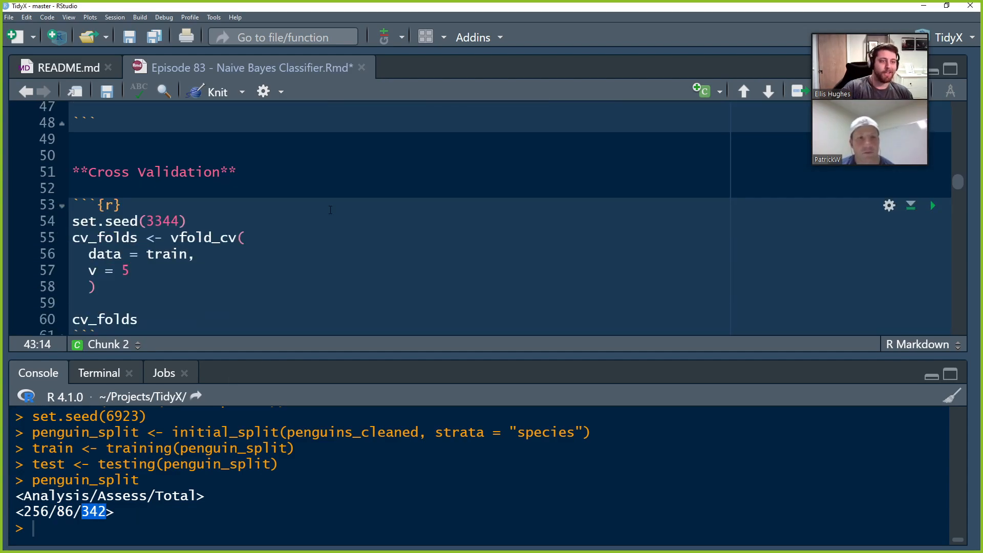
# Run set.seed(3344) and vfold_cv with v = 5 on train, then print cv_folds.
pyautogui.scroll(-3)
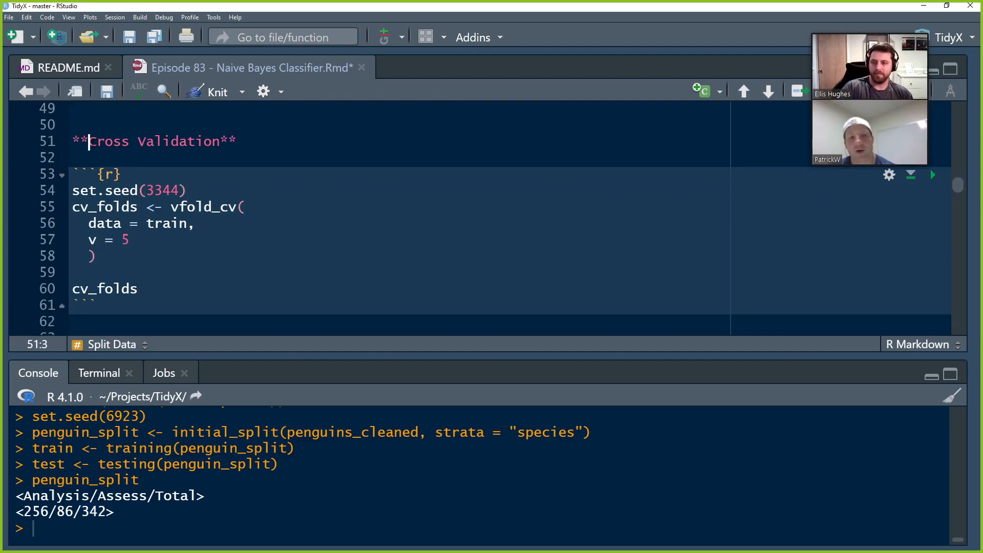
pyautogui.moveTo(90, 142); pyautogui.dragTo(229, 141)
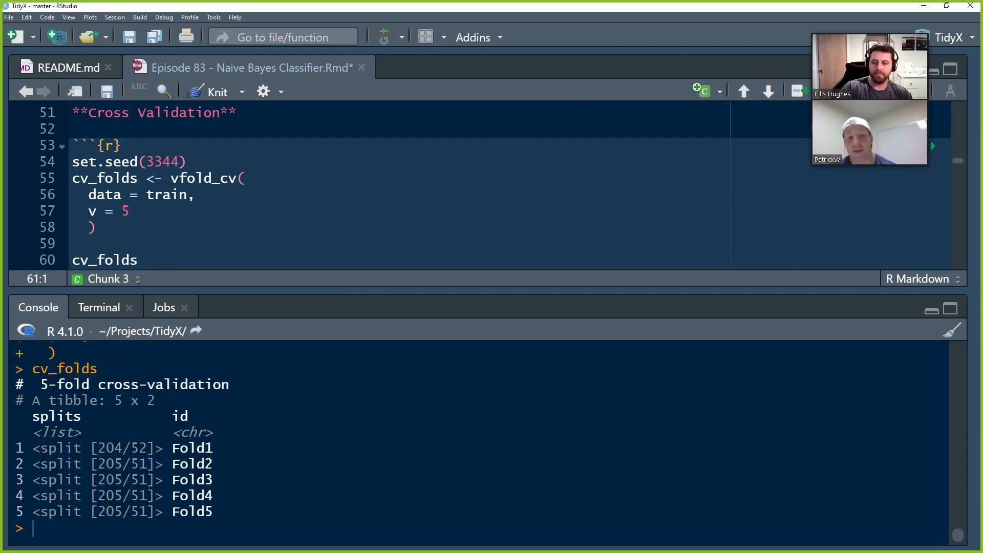
pyautogui.doubleClick(106, 448)
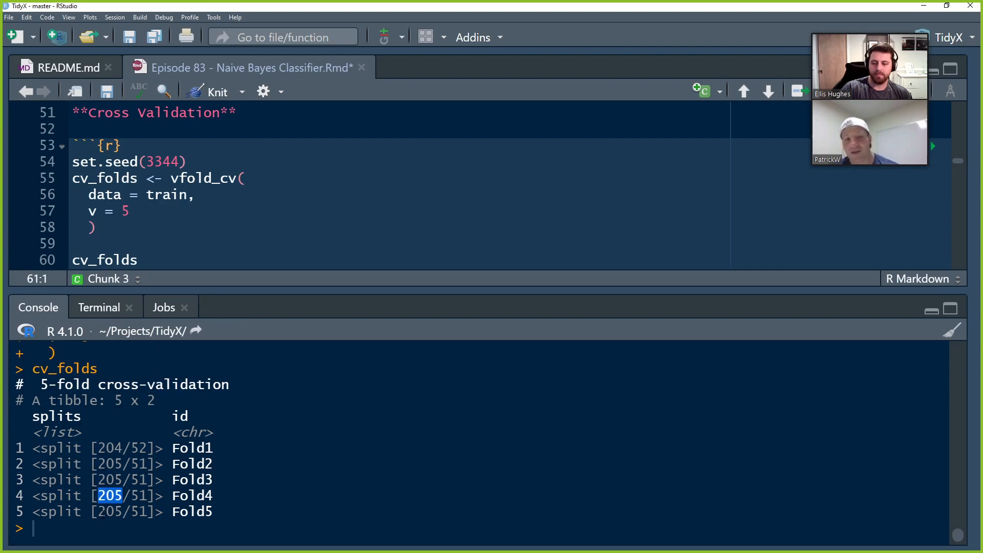
pyautogui.doubleClick(132, 495)
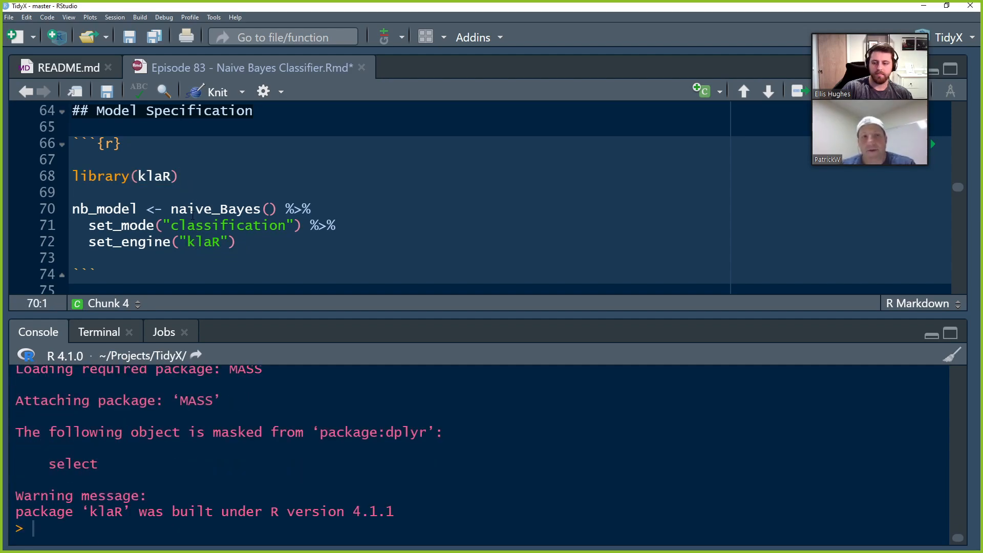
# Define nb_model as naive_Bayes() in classification mode with the klaR engine and run it.
pyautogui.doubleClick(213, 209)
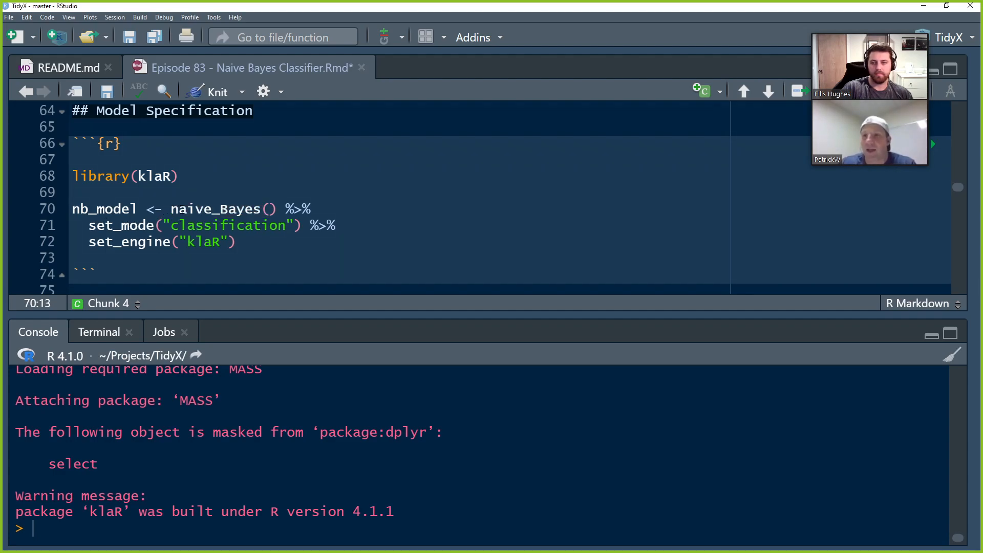
pyautogui.doubleClick(215, 209)
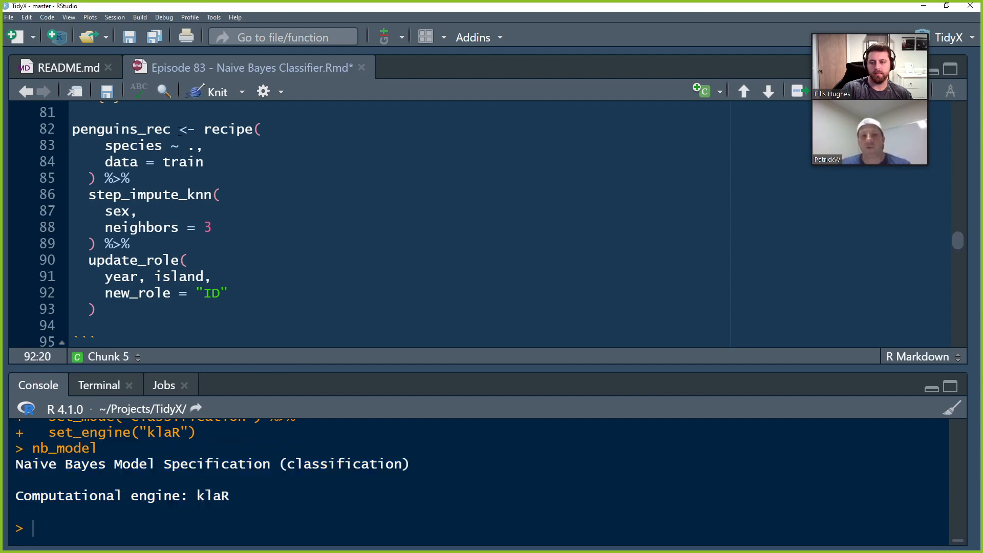
# Print the 256-row train tibble and review the recipe's species ~ . formula.
pyautogui.doubleClick(229, 129)
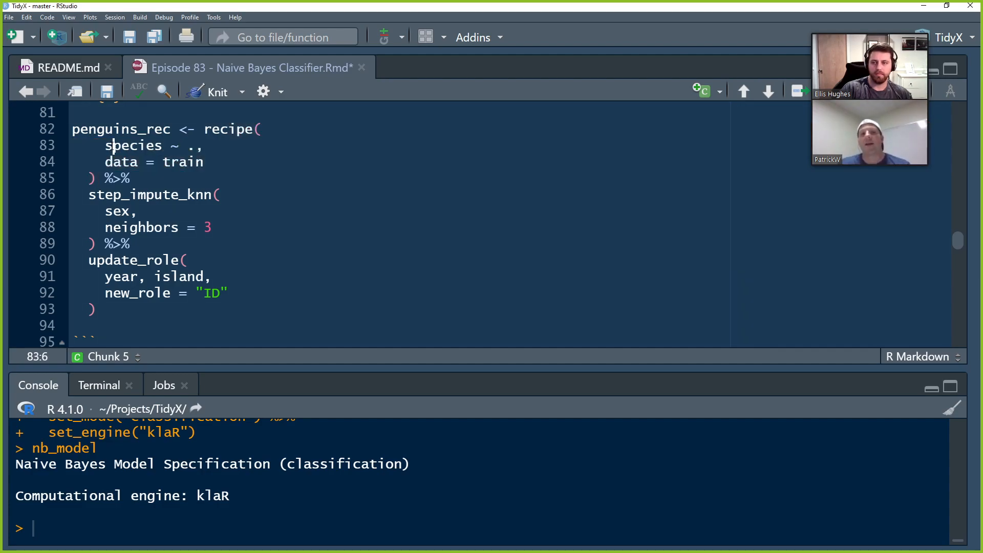
pyautogui.moveTo(104, 145); pyautogui.dragTo(195, 145)
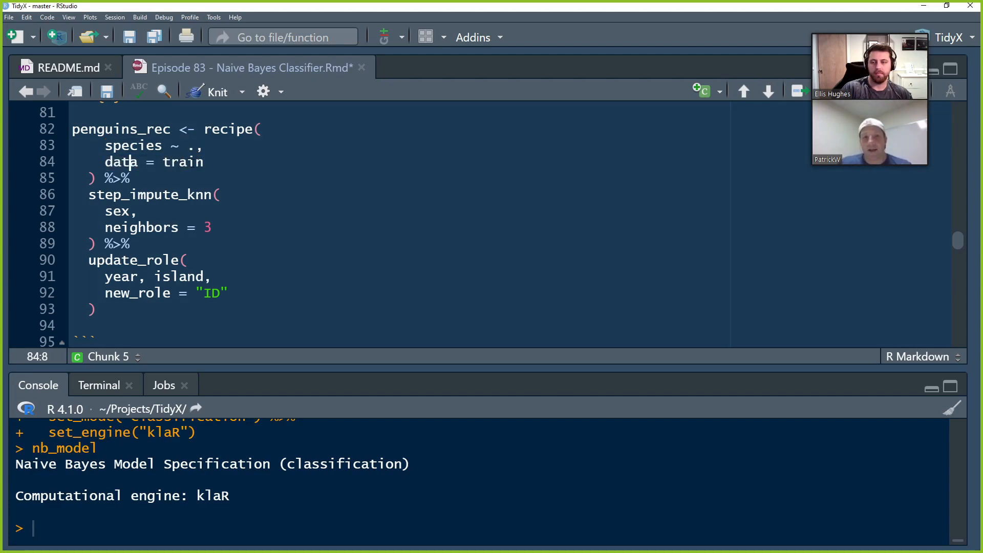
pyautogui.doubleClick(182, 162)
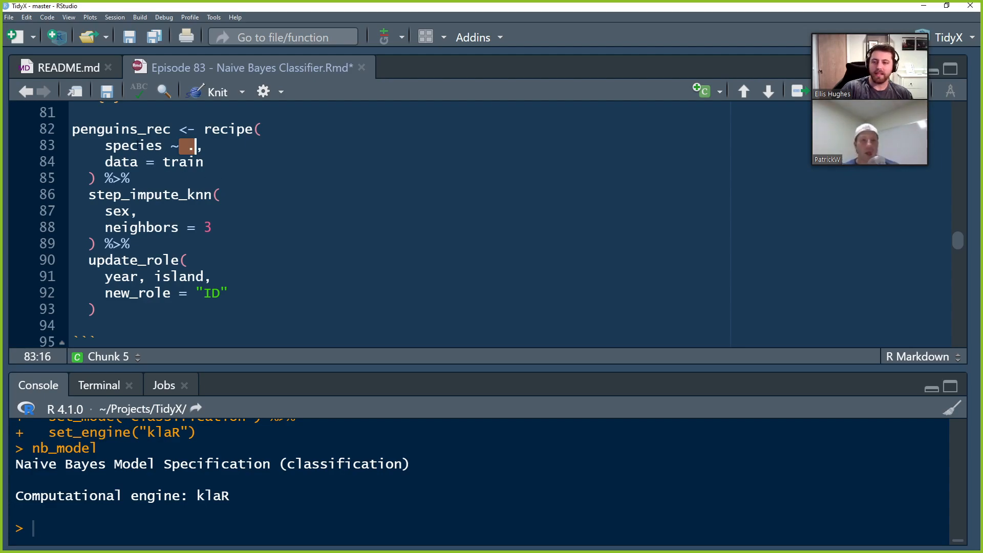
pyautogui.doubleClick(132, 145)
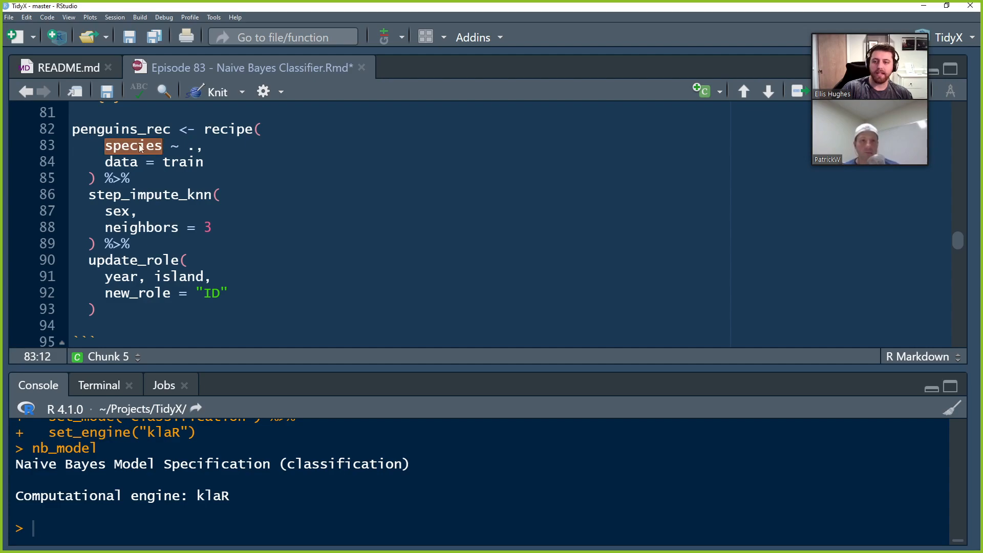
pyautogui.click(188, 146)
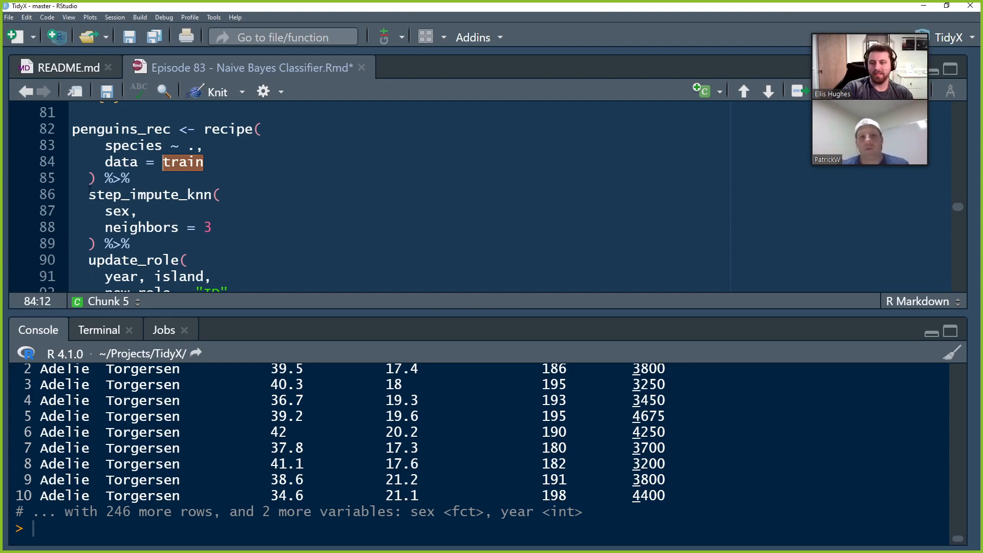
# Try bill_length_mm as the recipe predictor, then restore '.' for all columns and save.
pyautogui.moveTo(89, 194); pyautogui.dragTo(98, 244)
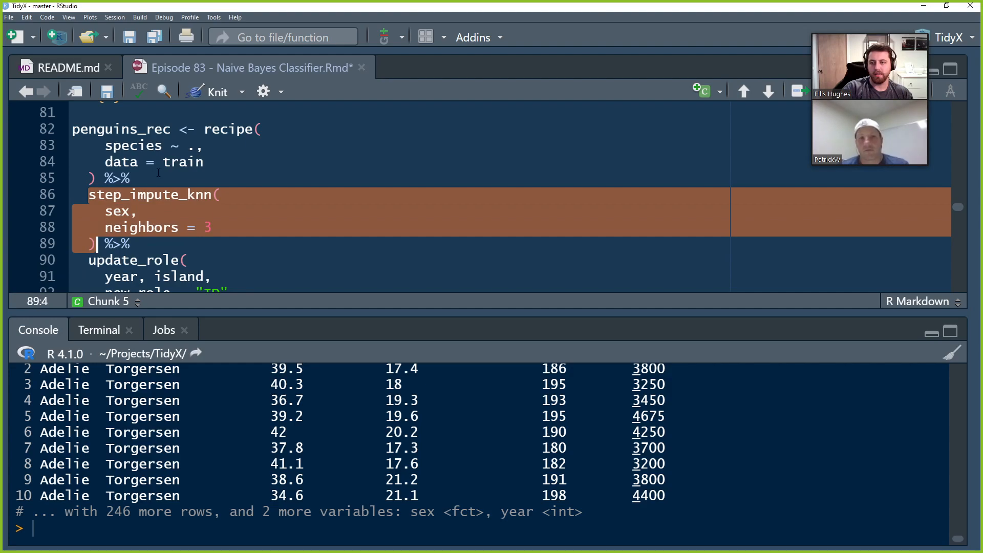
pyautogui.write('bi')
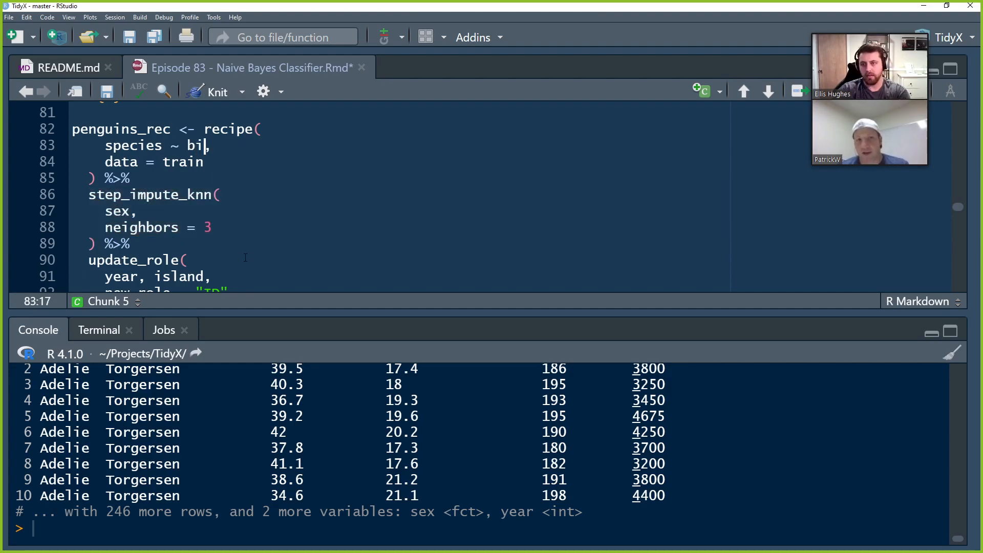
pyautogui.write('ll,')
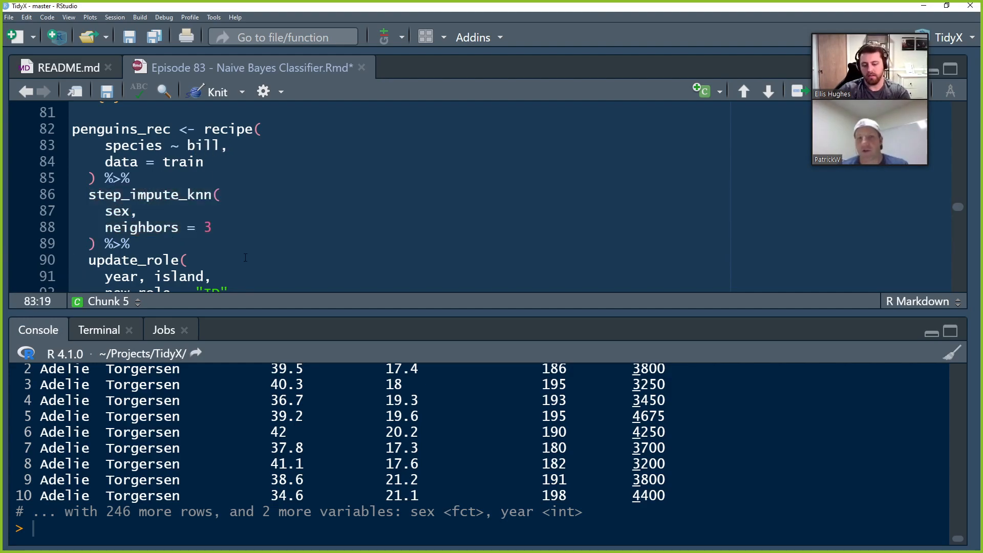
pyautogui.write('_length')
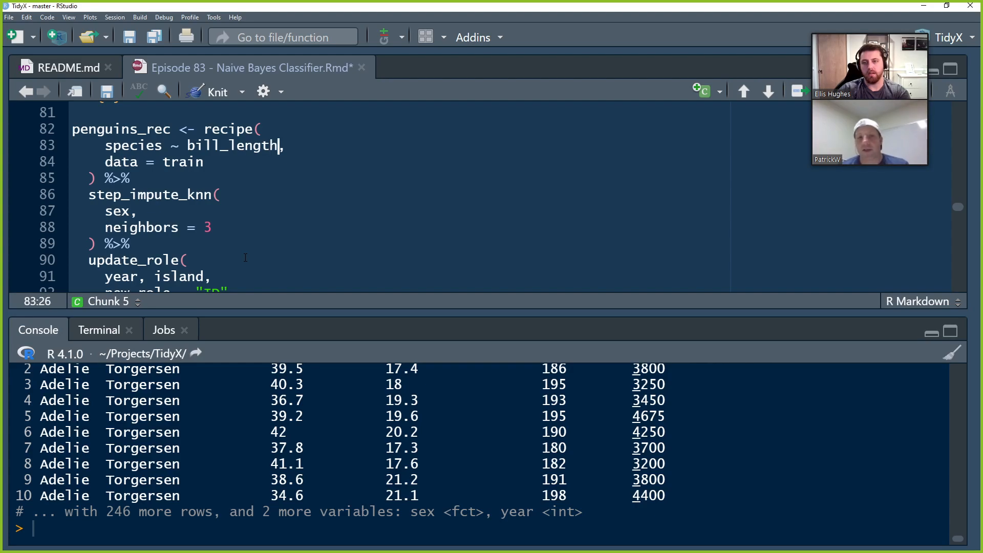
pyautogui.write('_mm,')
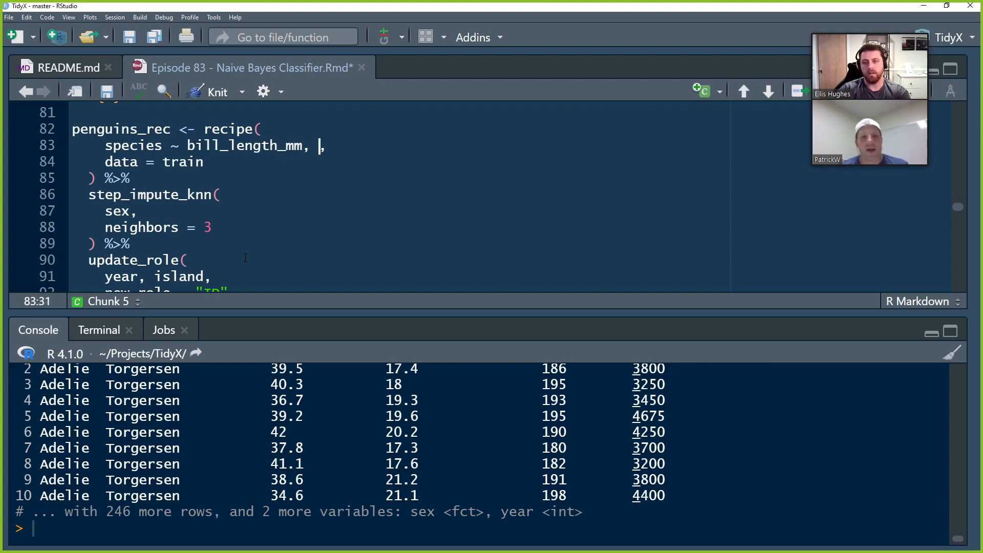
pyautogui.scroll(-3)
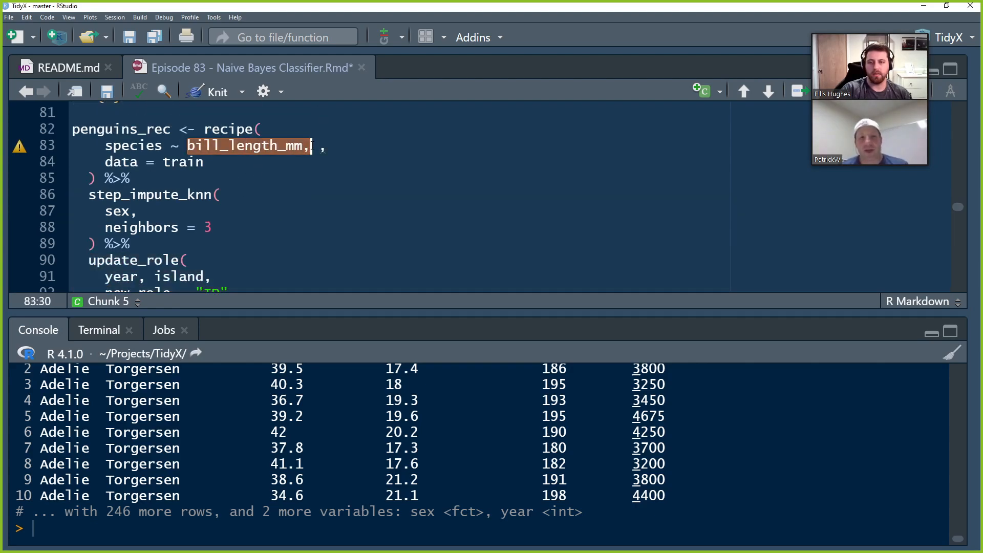
pyautogui.write('. ,')
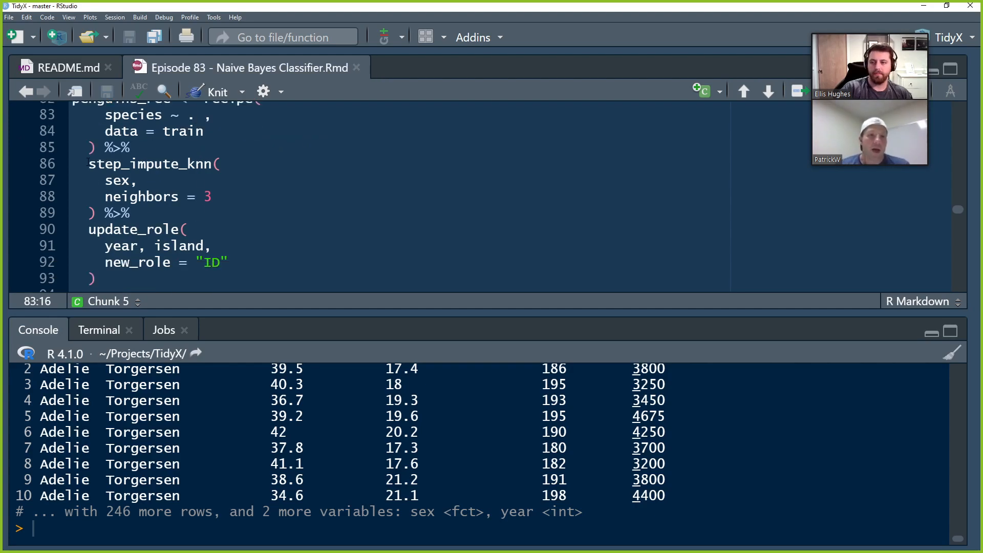
pyautogui.moveTo(88, 164); pyautogui.dragTo(98, 213)
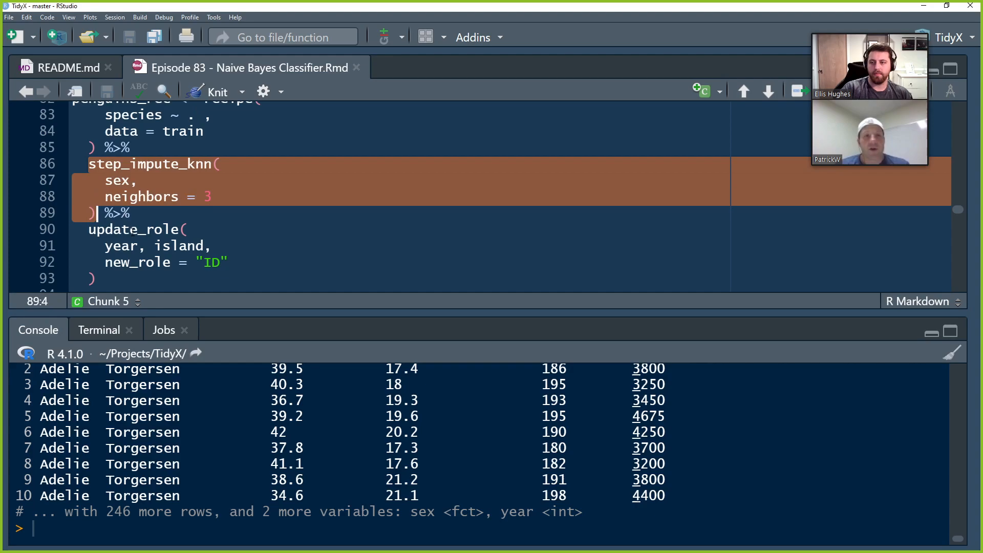
pyautogui.moveTo(134, 209)
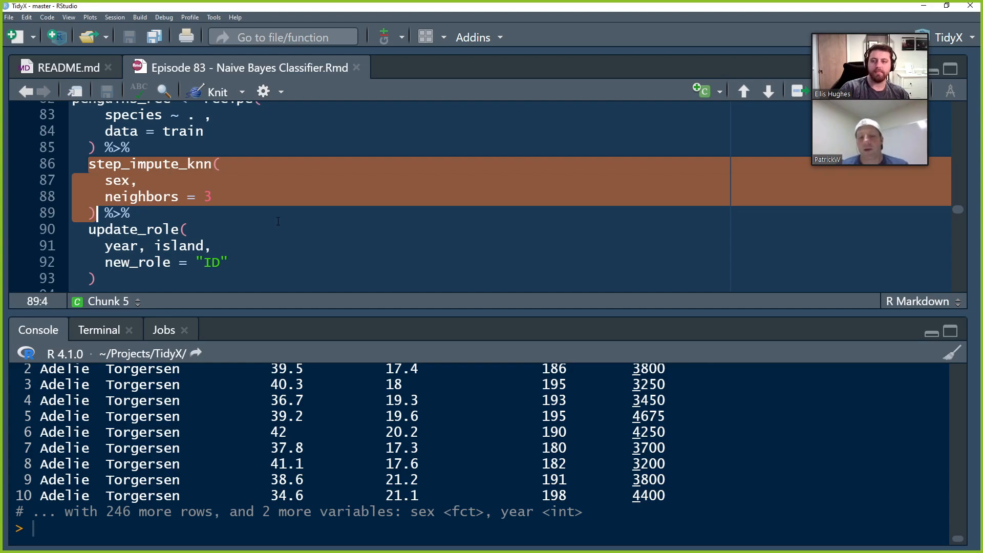
pyautogui.moveTo(301, 201)
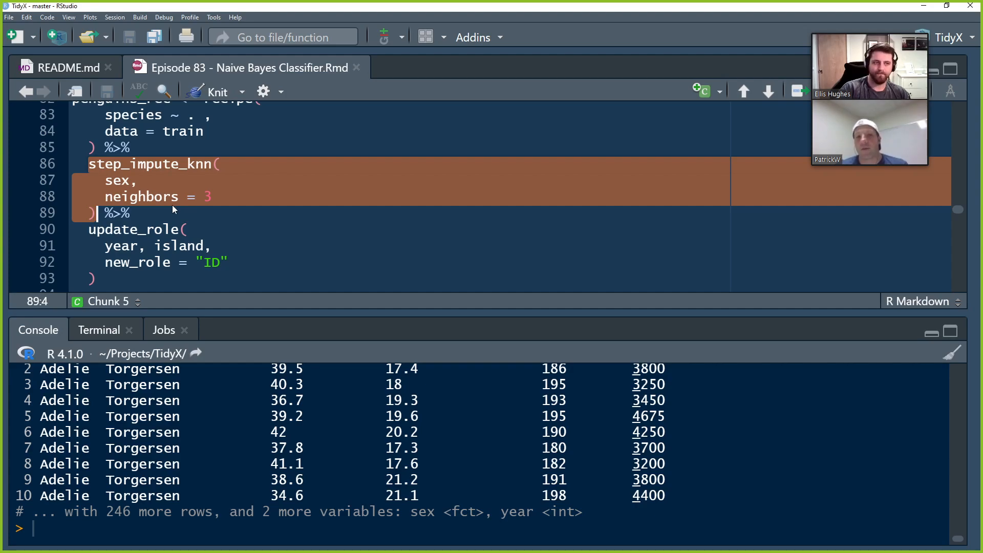
pyautogui.moveTo(186, 183)
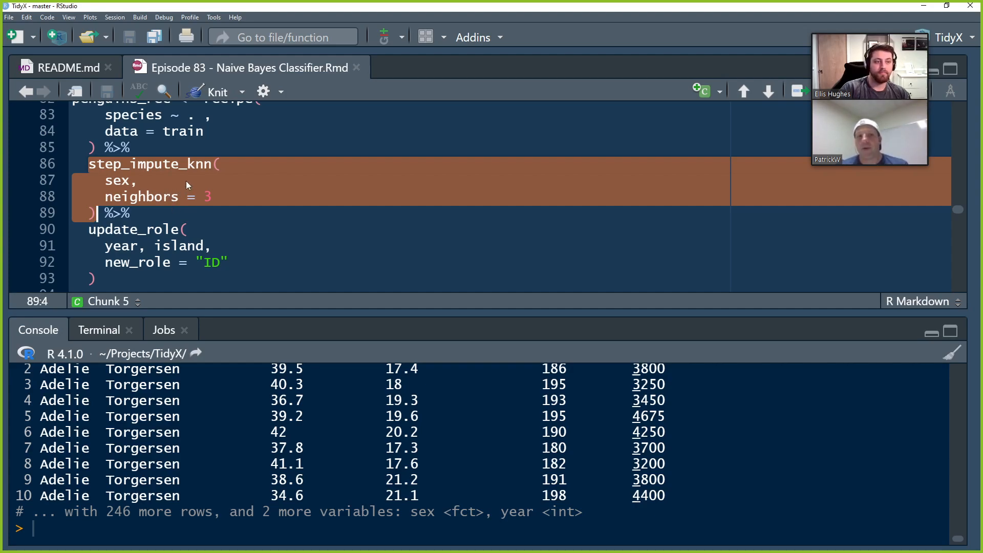
pyautogui.moveTo(195, 197)
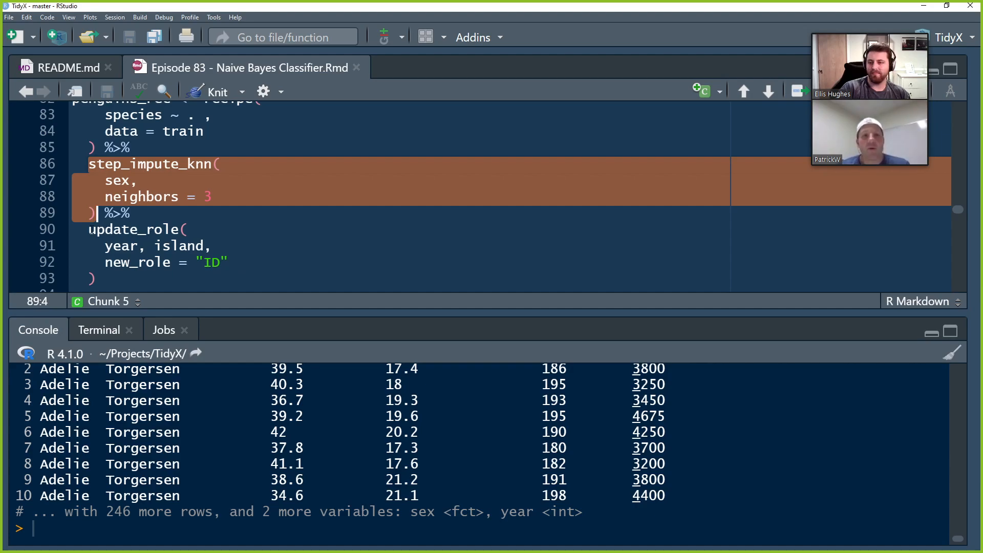
pyautogui.doubleClick(121, 245)
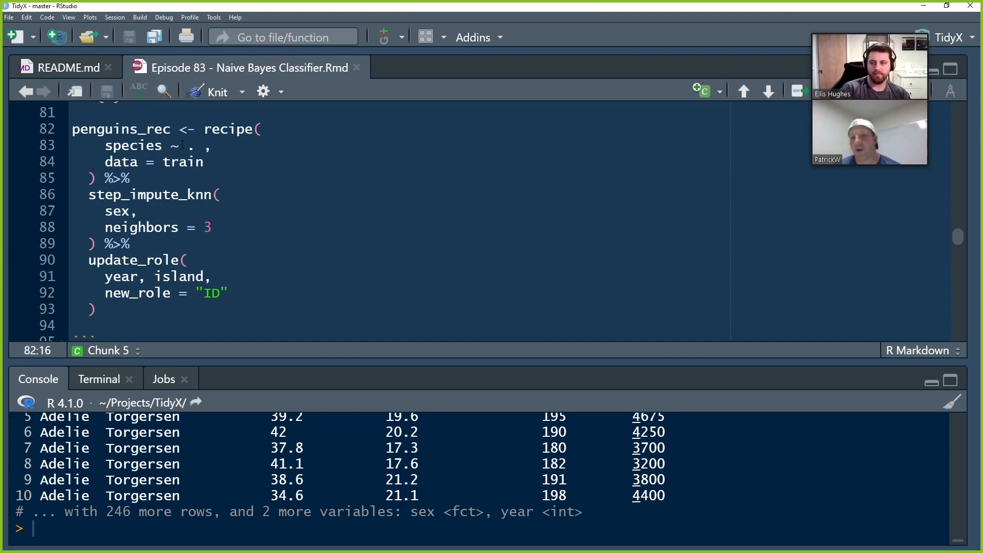
# Run the recipe chunk and print penguins_rec with its ID, outcome, predictor roles and sex imputation.
pyautogui.click(89, 259)
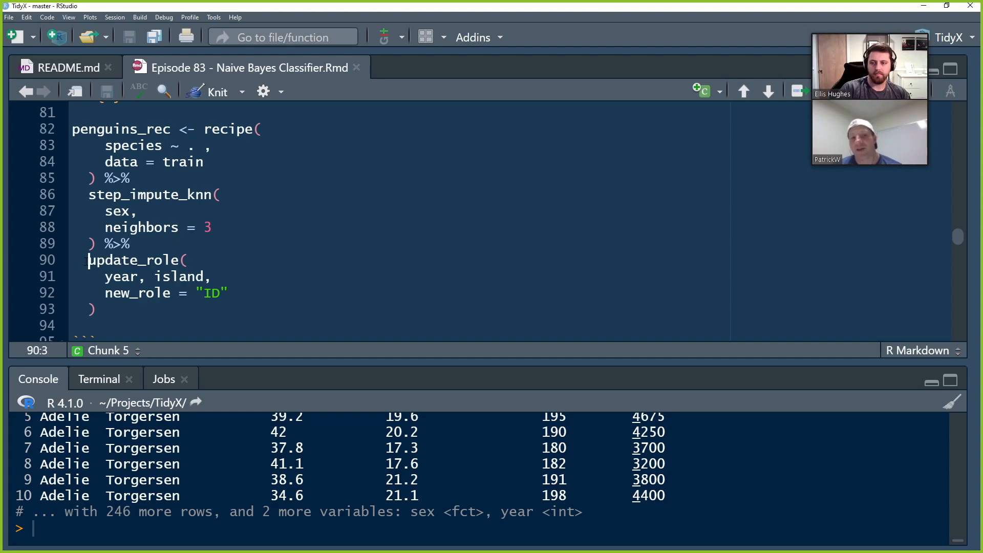
pyautogui.moveTo(88, 259); pyautogui.dragTo(99, 309)
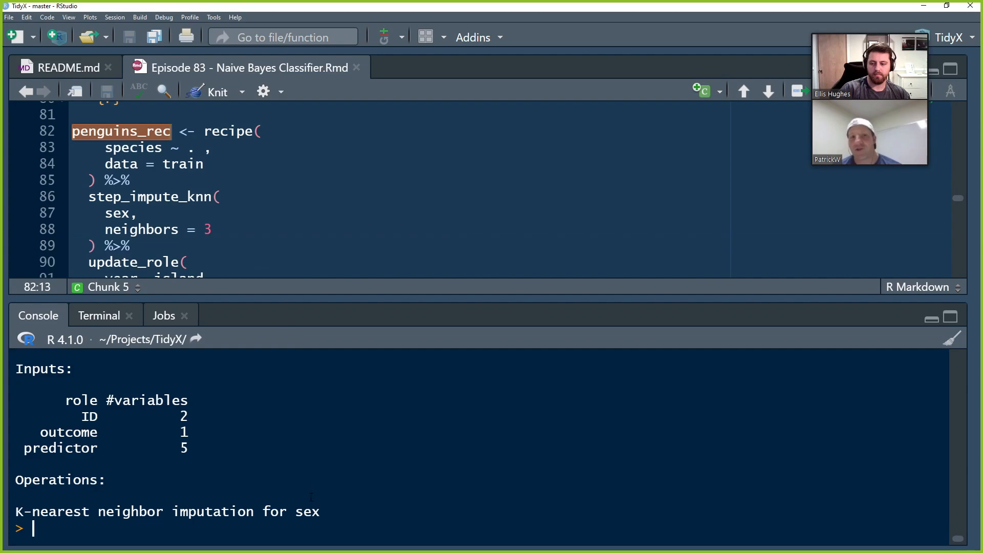
# Run summary(penguins_rec) in the Console to list each variable's type, role and source.
pyautogui.write('summary(')
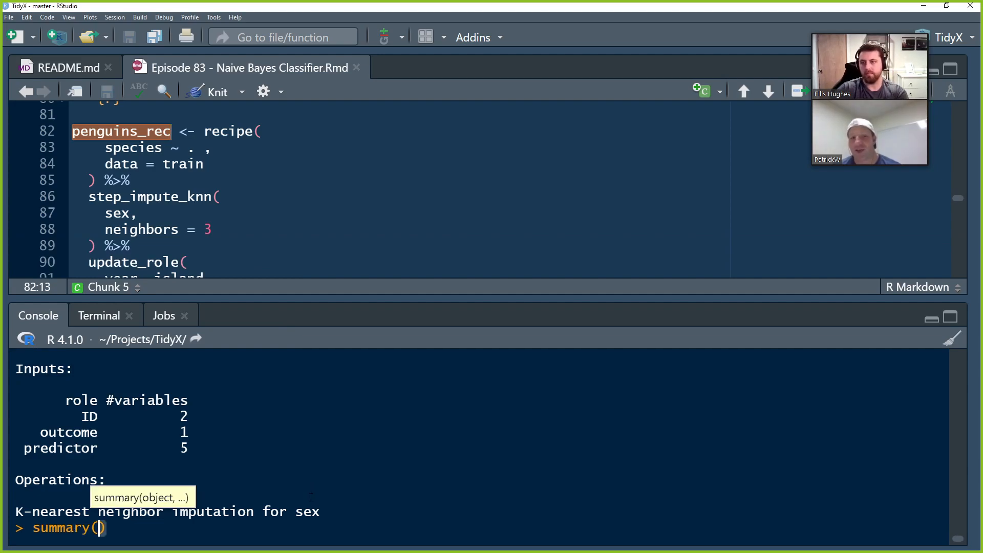
pyautogui.write('penguin')
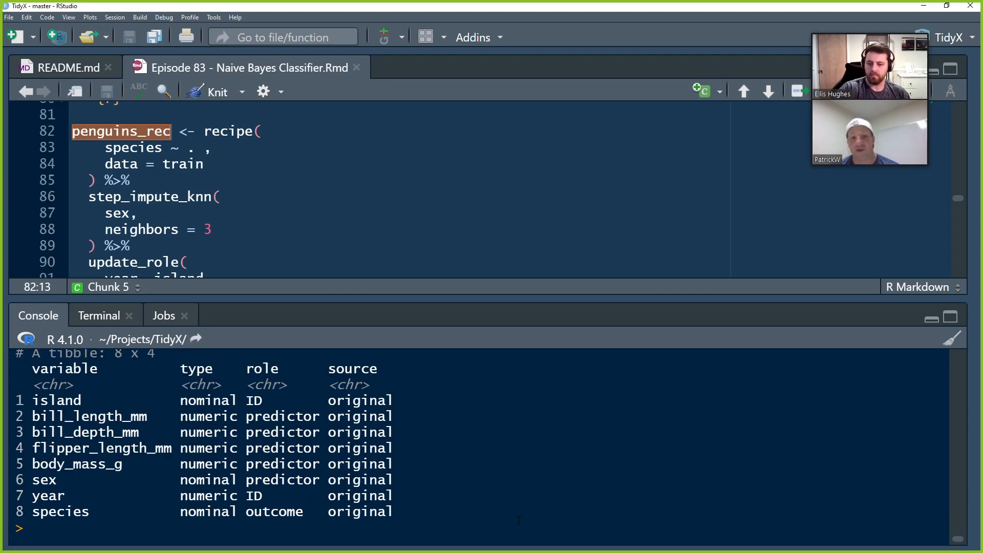
pyautogui.doubleClick(254, 401)
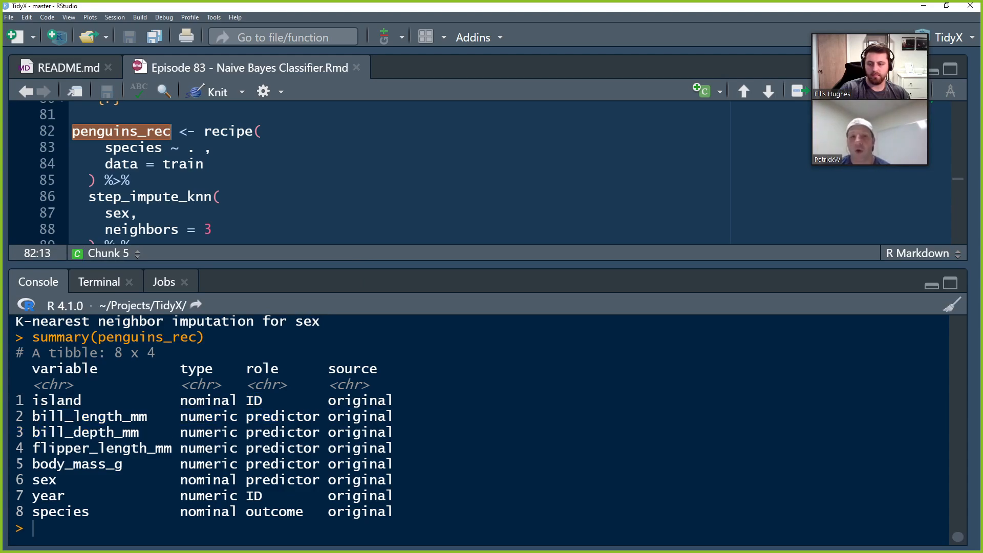
pyautogui.moveTo(36, 417); pyautogui.dragTo(393, 479)
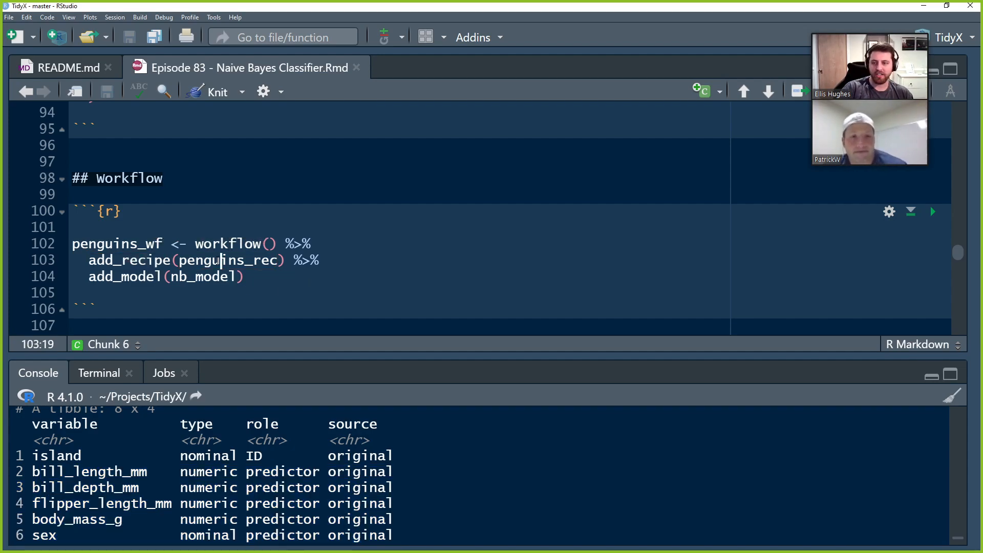
# Inspect the printed penguins_wf, noting the KNN-imputation recipe and the klaR naive Bayes model spec.
pyautogui.doubleClick(124, 277)
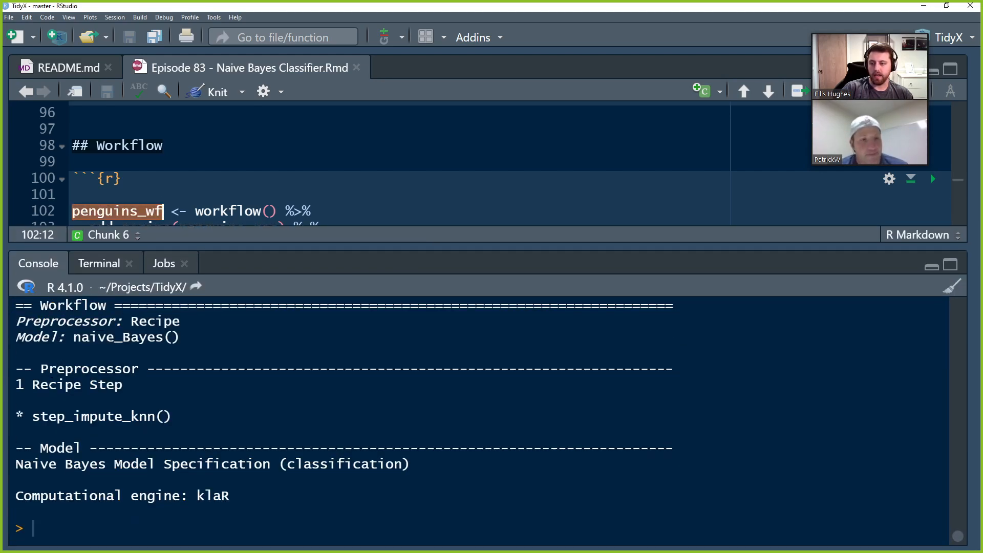
pyautogui.moveTo(40, 367); pyautogui.dragTo(124, 384)
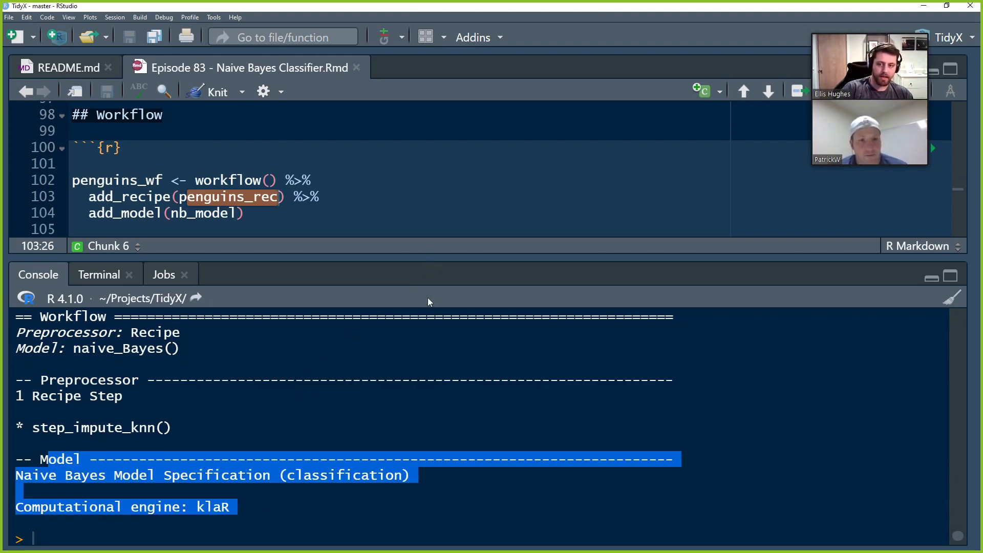
pyautogui.scroll(-3)
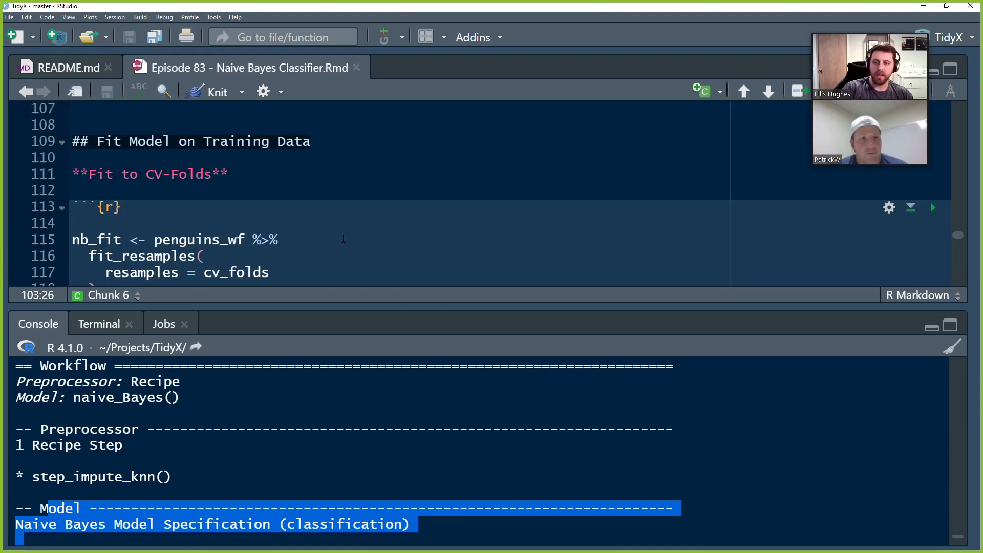
pyautogui.moveTo(385, 308)
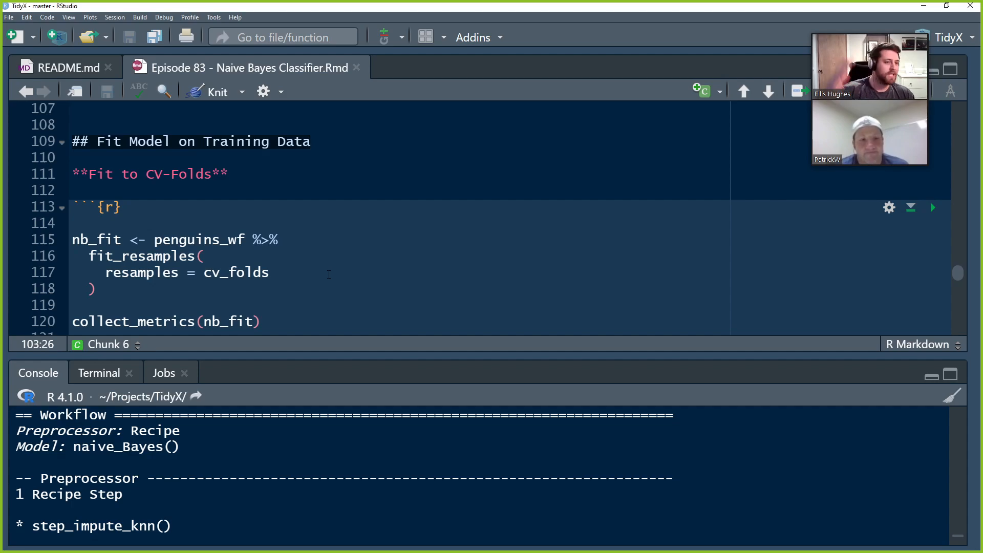
pyautogui.click(202, 240)
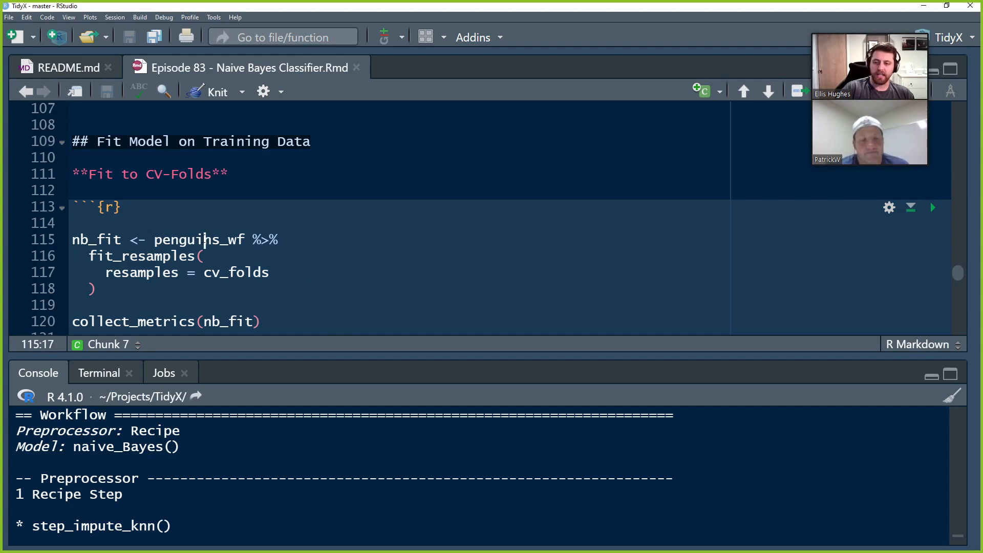
pyautogui.doubleClick(199, 239)
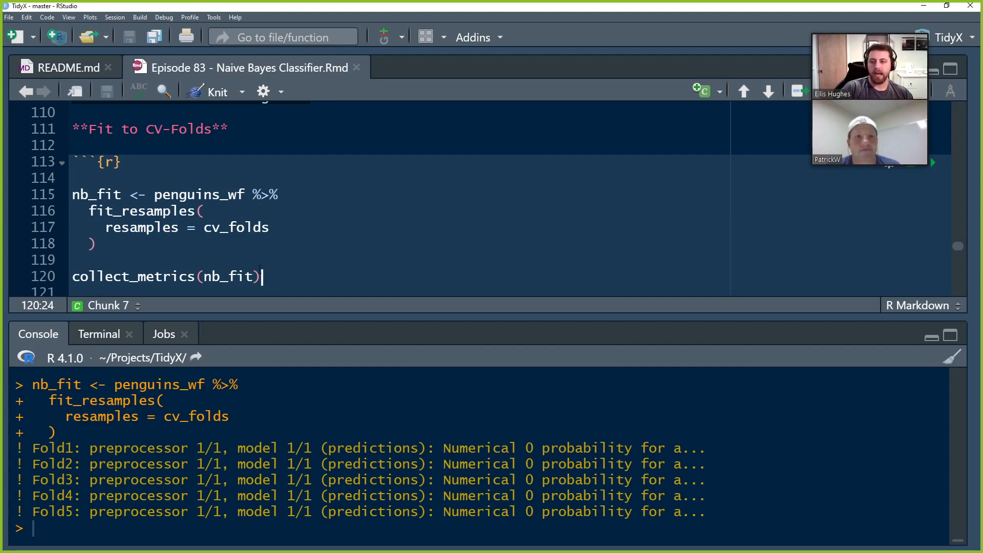
# Read collect_metrics(nb_fit) output: cross-validated accuracy 0.957 and ROC AUC 0.990.
pyautogui.doubleClick(141, 211)
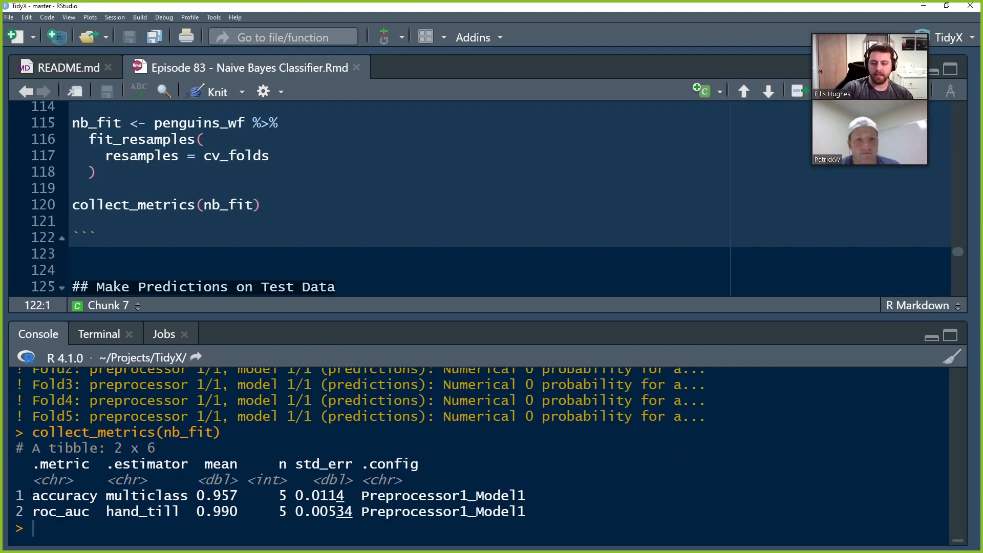
pyautogui.doubleClick(65, 496)
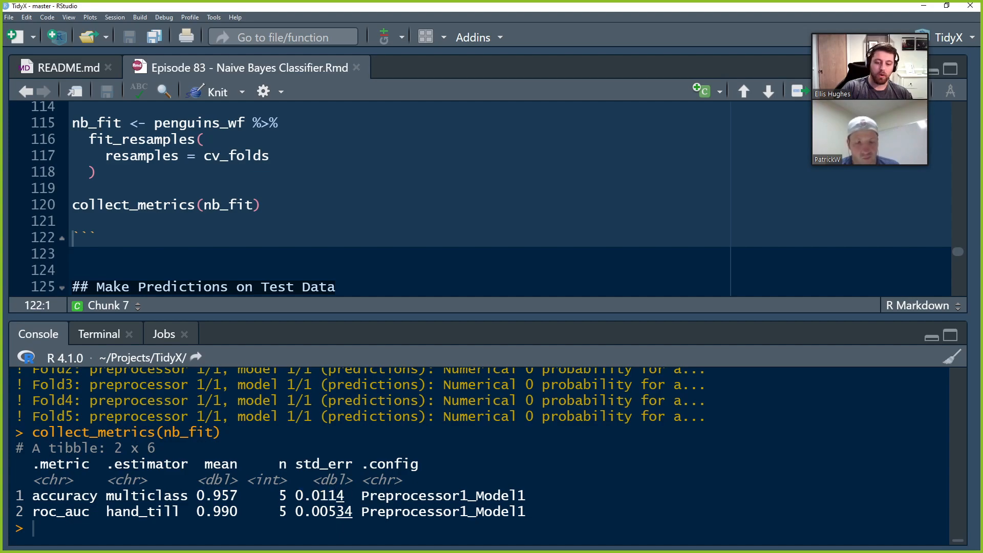
pyautogui.doubleClick(325, 496)
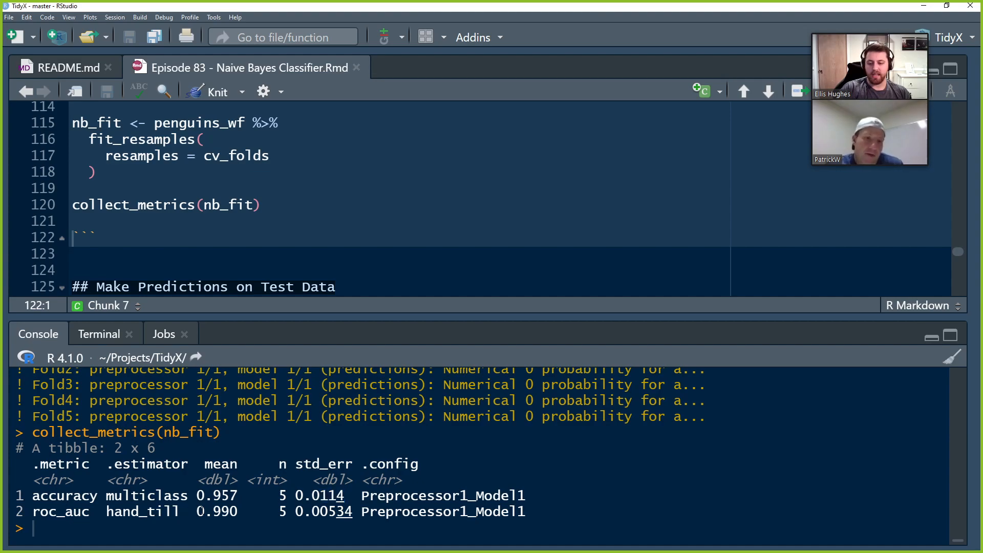
pyautogui.doubleClick(216, 512)
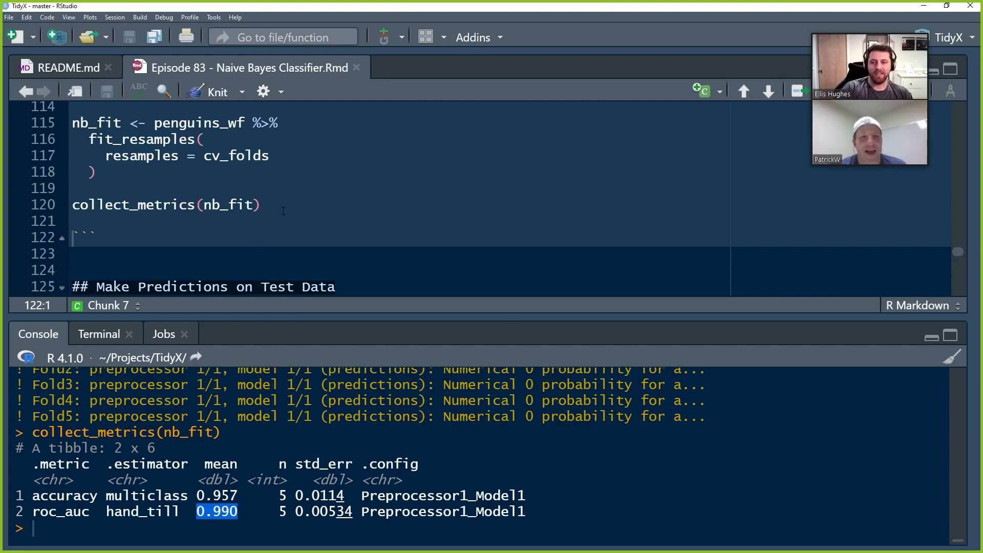
pyautogui.moveTo(279, 207)
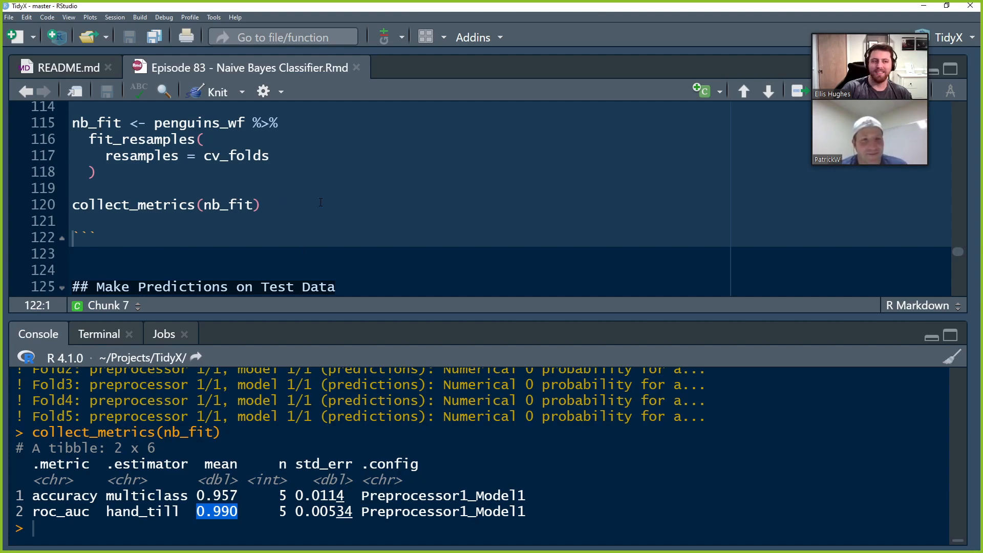
# Run last_fit on the workflow and print penguin_split, confirming the 256/86/342 split.
pyautogui.scroll(-3)
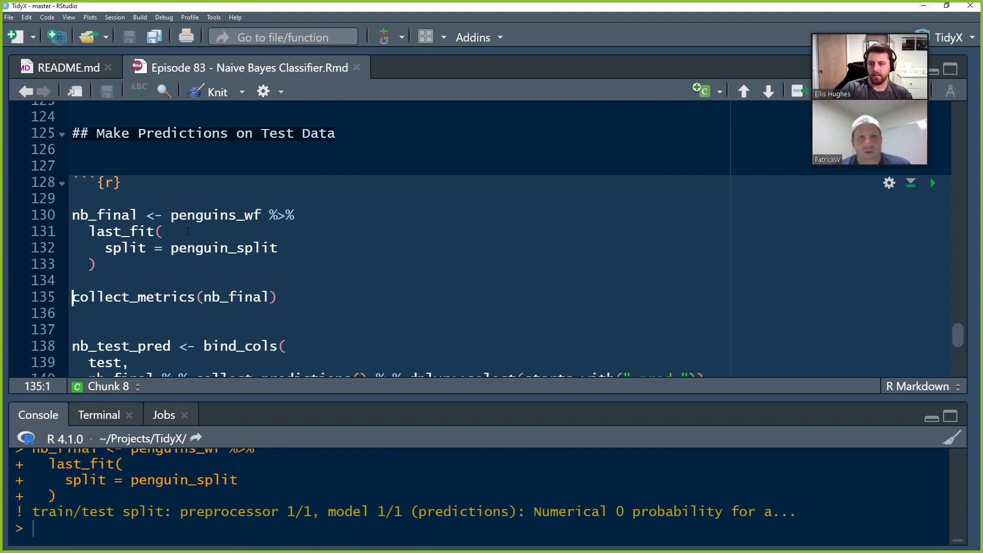
pyautogui.doubleClick(215, 214)
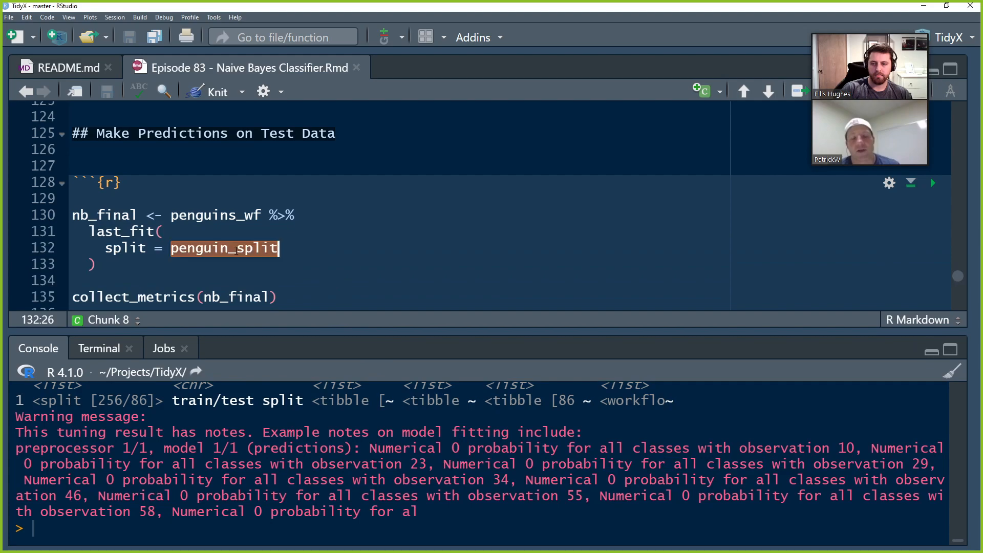
pyautogui.press('Return')
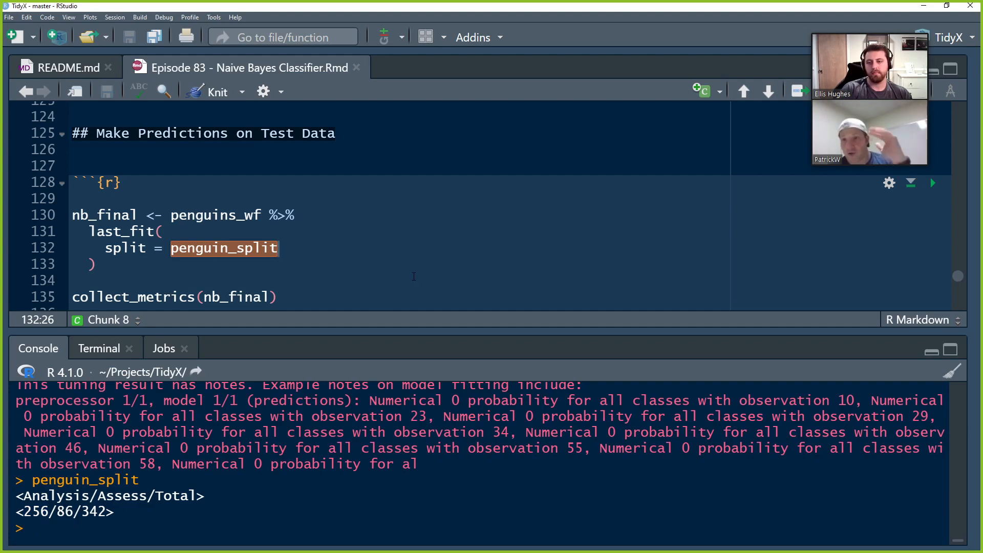
pyautogui.moveTo(249, 362)
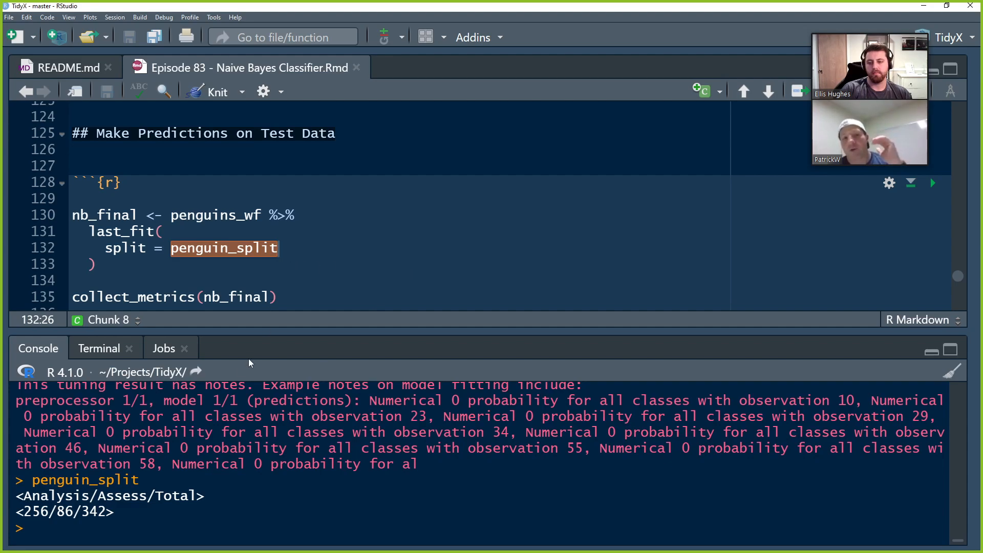
# Highlight the nb_final test-set rows: accuracy 0.953 and ROC AUC 0.982.
pyautogui.doubleClick(35, 512)
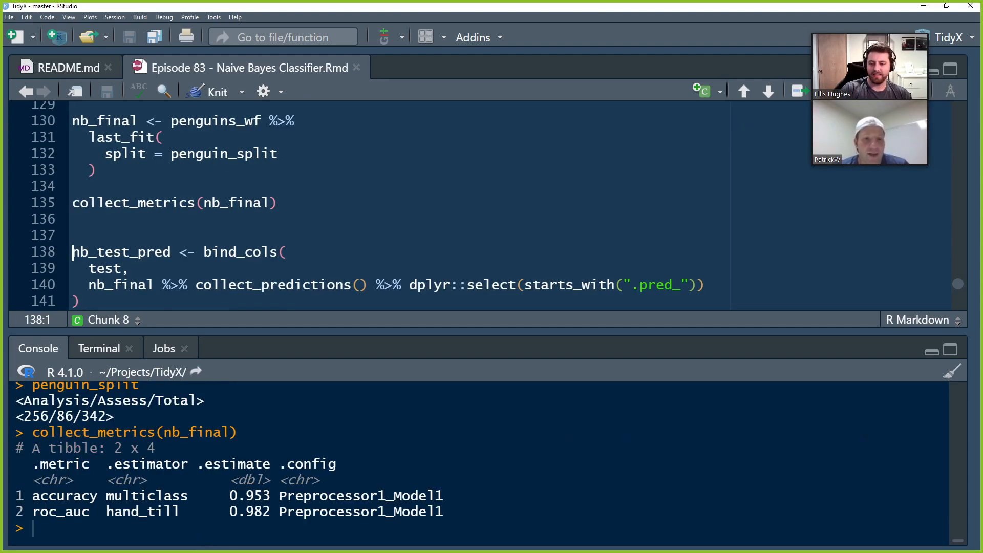
pyautogui.moveTo(34, 495); pyautogui.dragTo(446, 511)
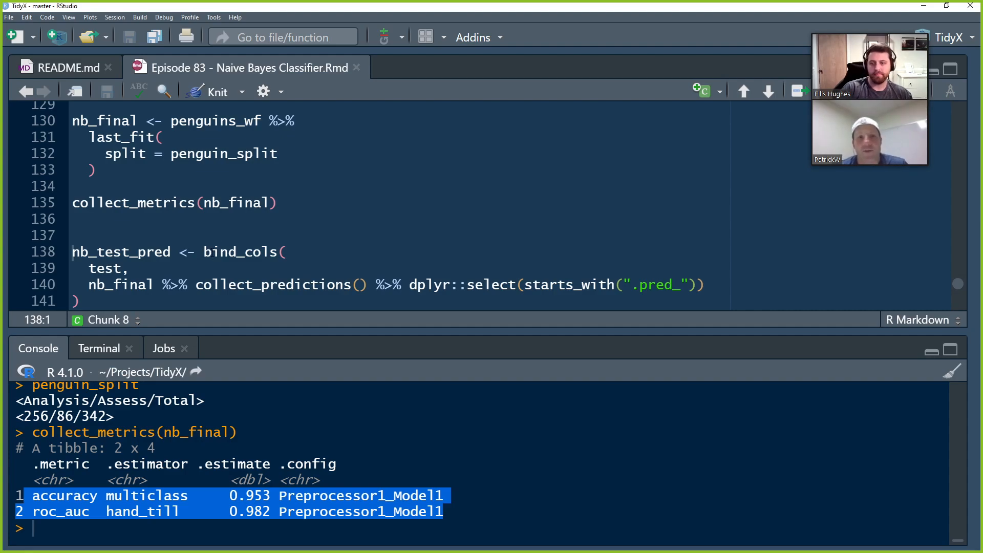
# Build nb_test_pred from the test data and predicted probabilities and print its 86 rows.
pyautogui.click(216, 251)
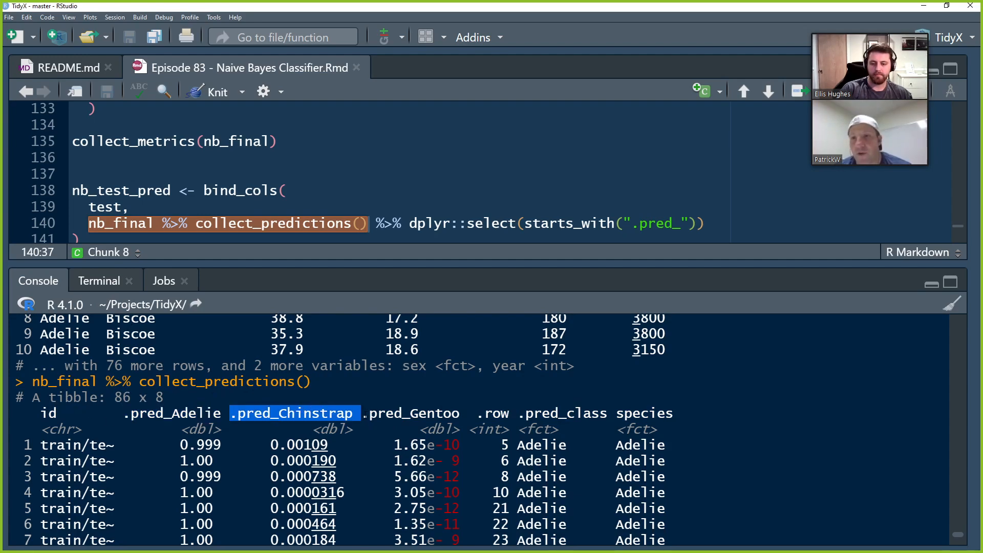
pyautogui.doubleClick(411, 413)
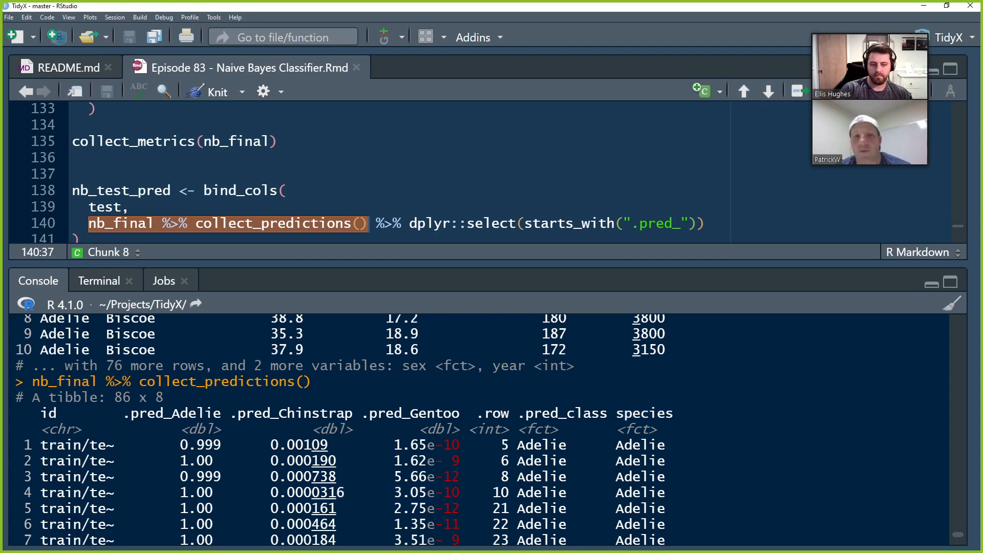
pyautogui.doubleClick(639, 509)
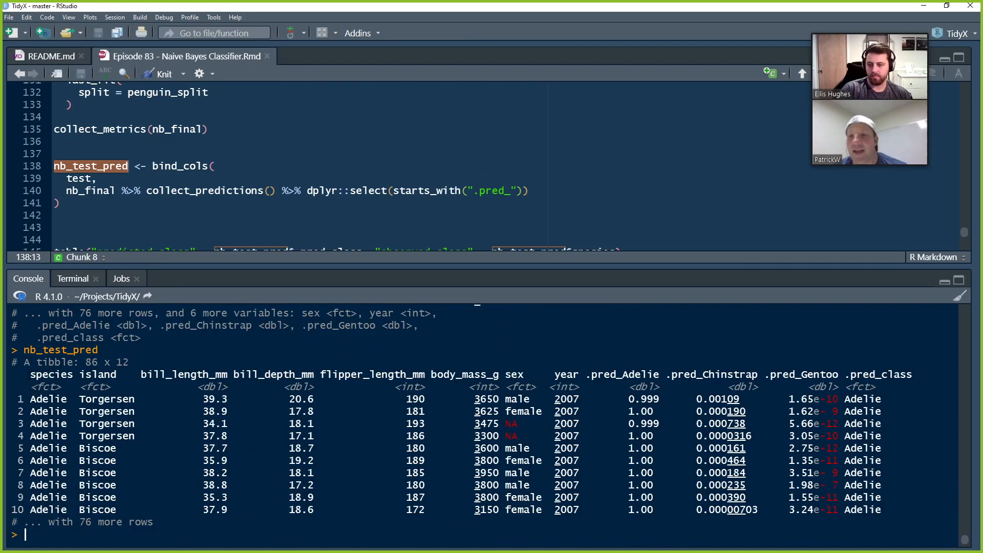
# Print the predicted-versus-observed species confusion table, showing four Chinstraps predicted as Adelie.
pyautogui.moveTo(32, 375); pyautogui.dragTo(778, 375)
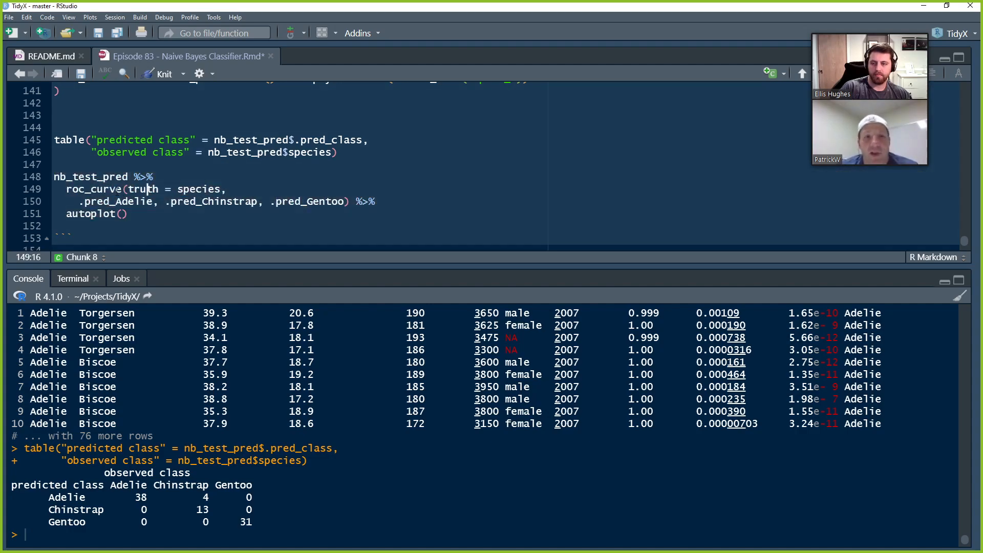
# Put truth = species and the probability columns of roc_curve on separate lines and plot the per-species ROC curves.
pyautogui.press('Enter')
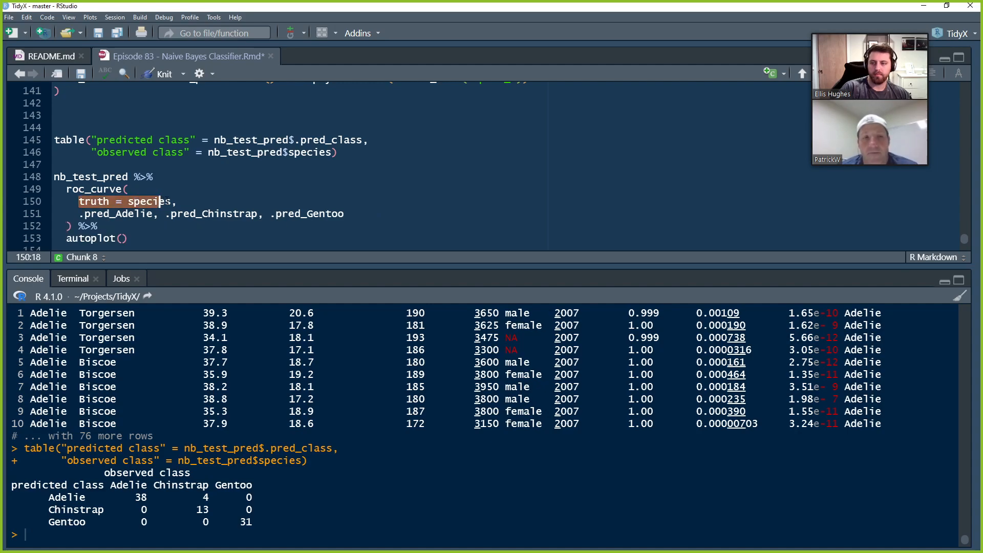
pyautogui.moveTo(166, 200); pyautogui.dragTo(343, 214)
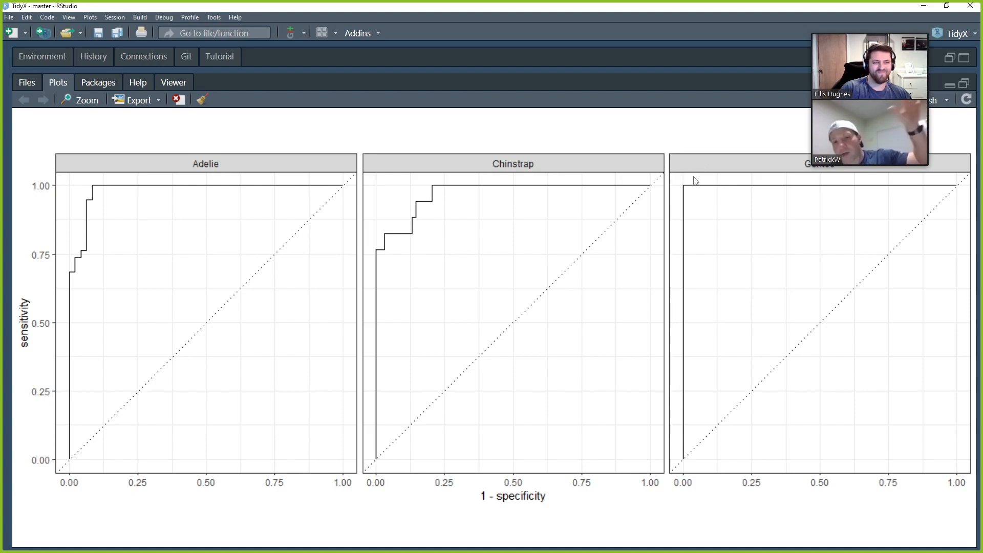
pyautogui.moveTo(678, 179)
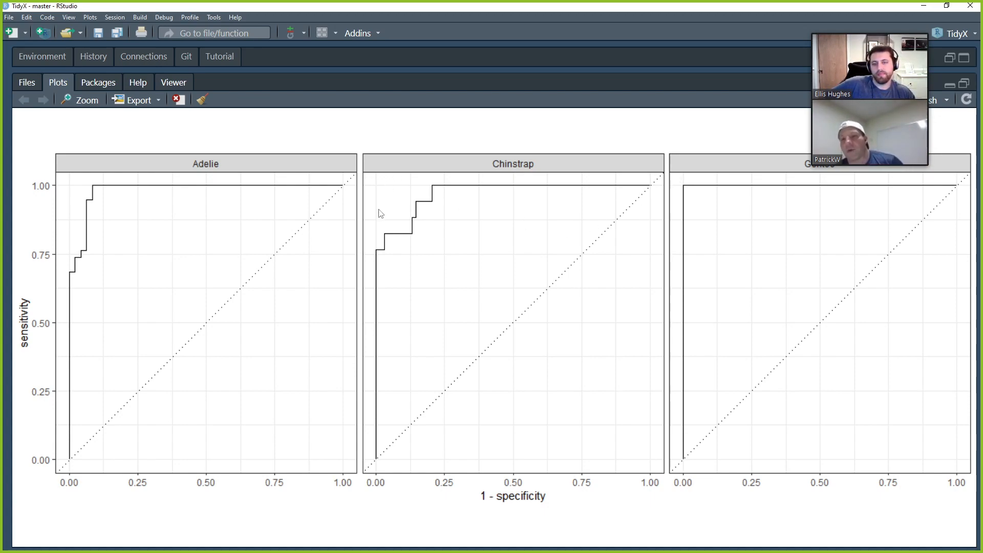
pyautogui.moveTo(378, 249)
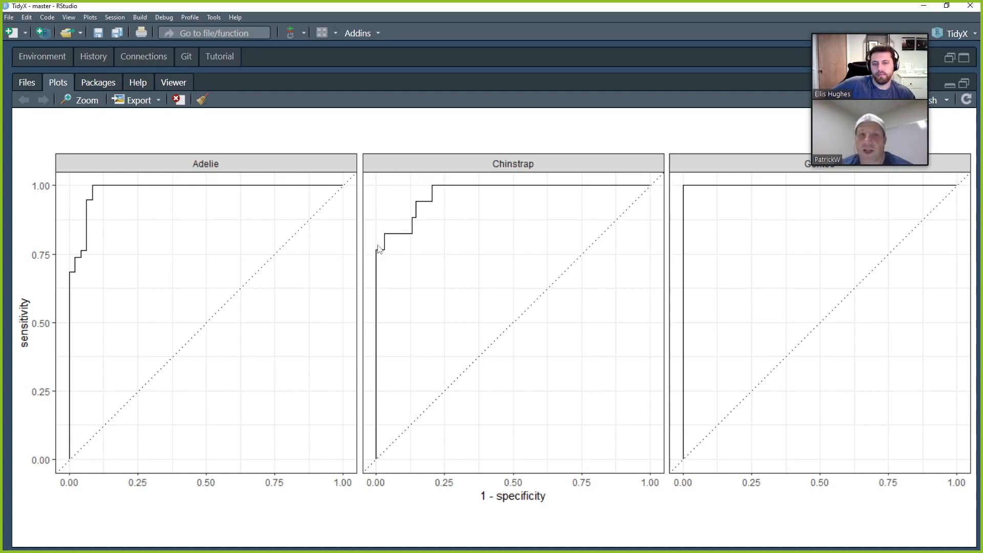
pyautogui.moveTo(77, 278)
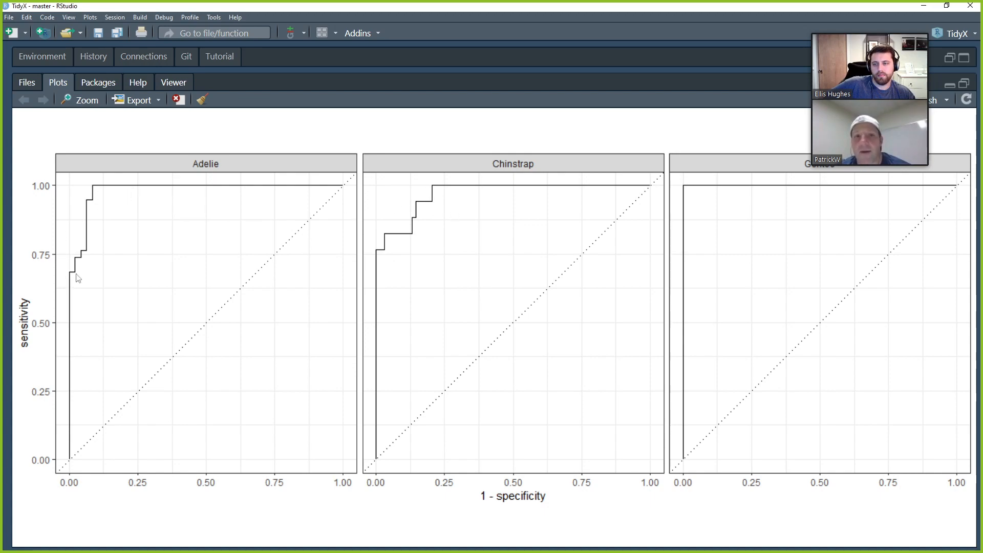
pyautogui.moveTo(510, 235)
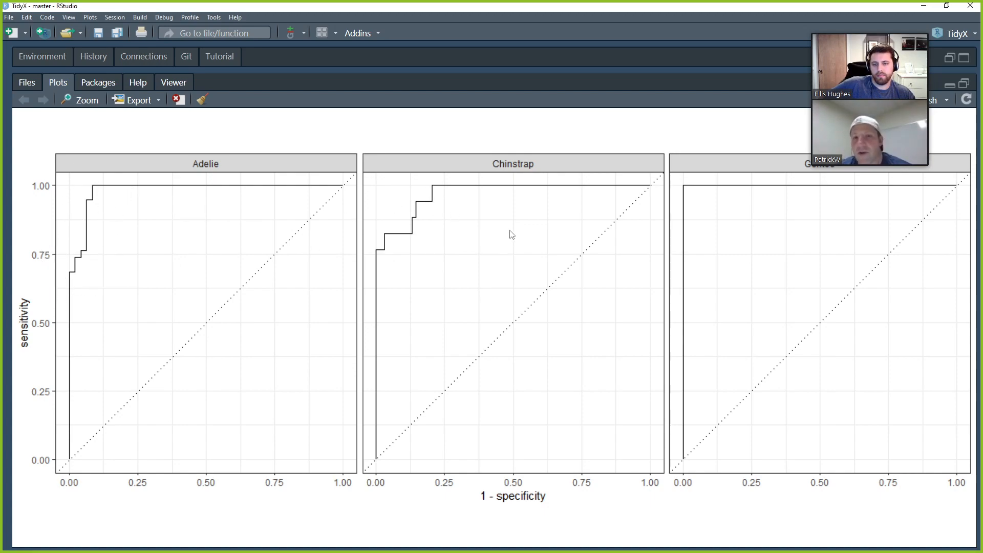
pyautogui.moveTo(393, 184)
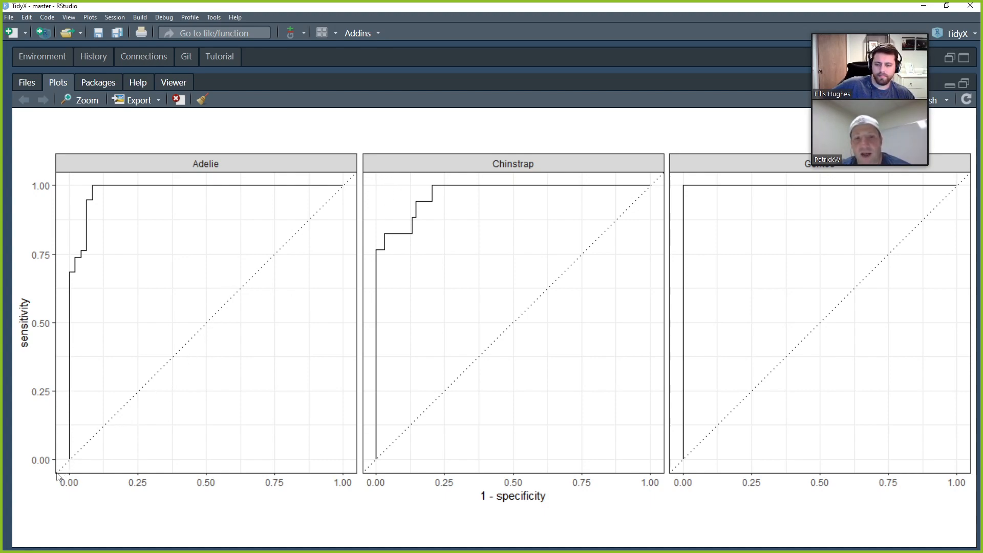
pyautogui.moveTo(361, 178)
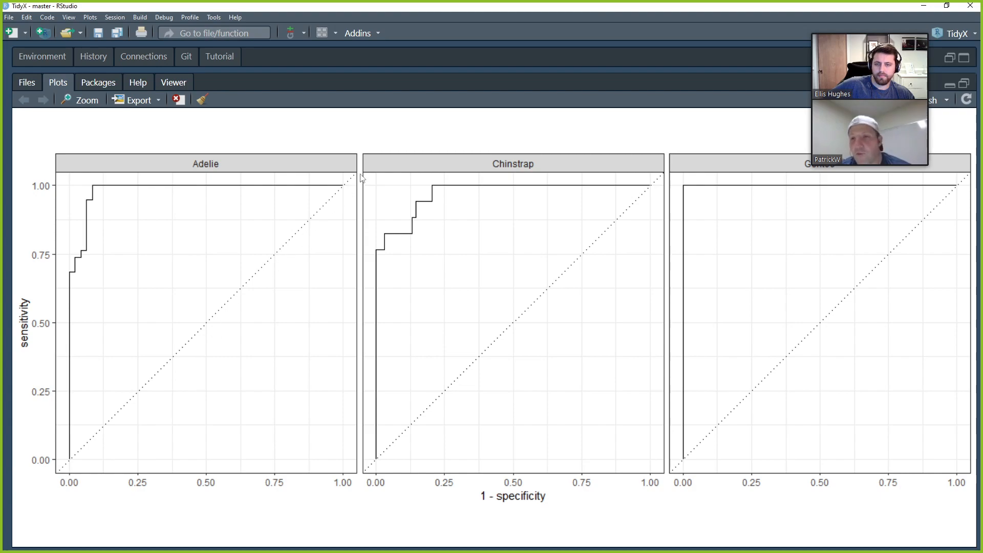
pyautogui.moveTo(124, 407)
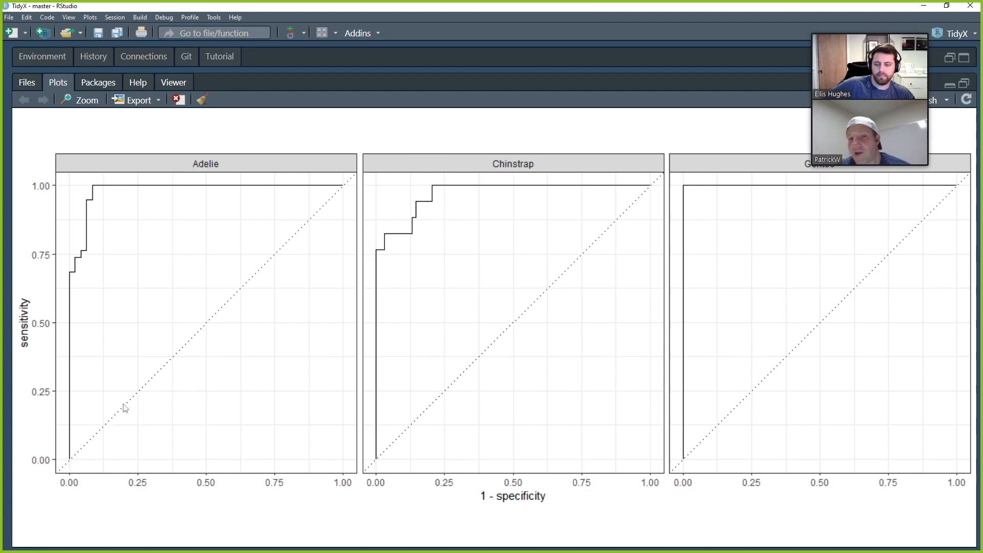
pyautogui.moveTo(367, 177)
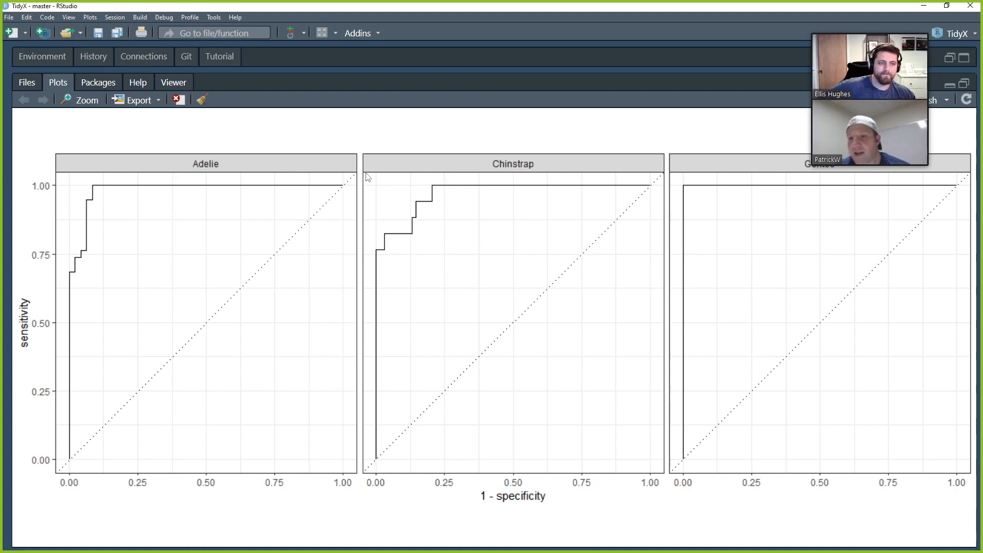
pyautogui.moveTo(675, 185)
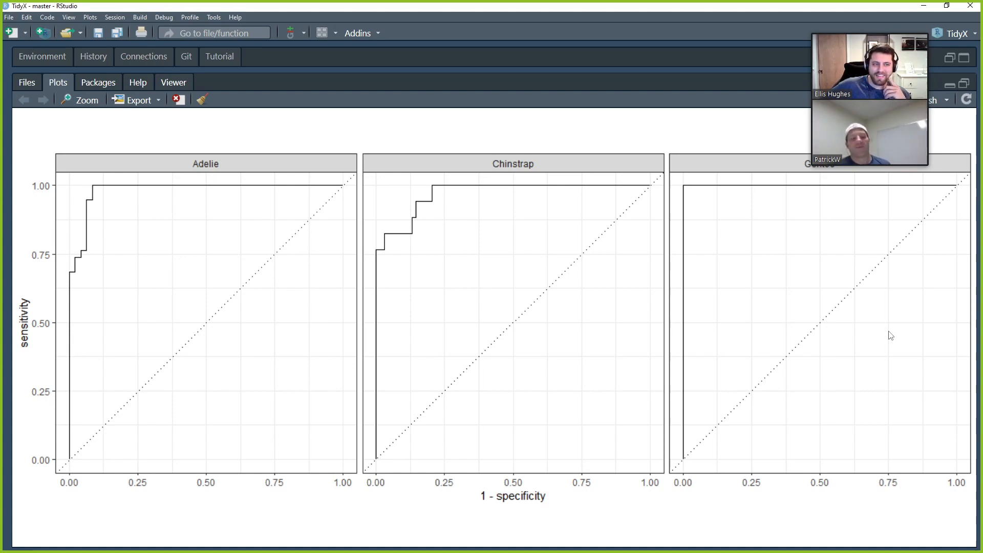
pyautogui.moveTo(792, 368)
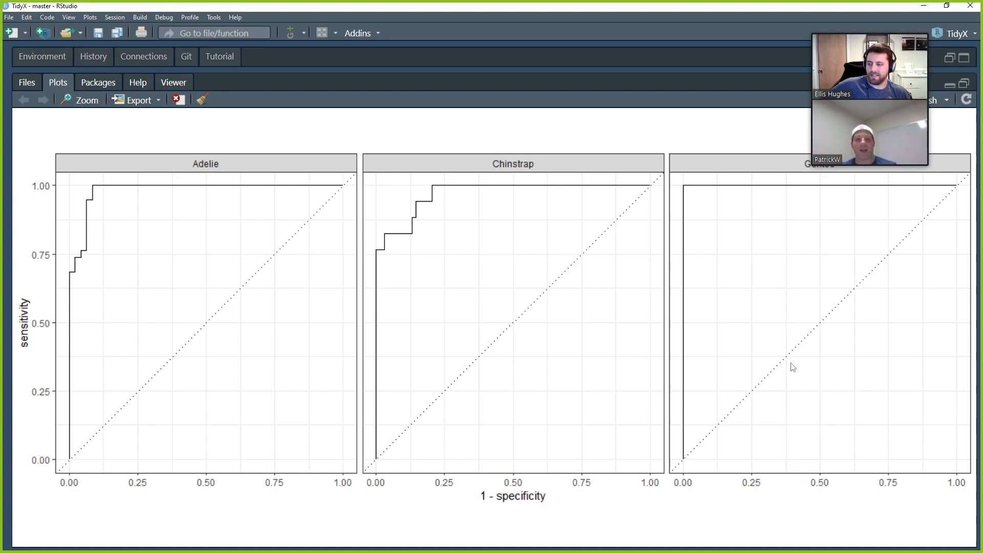